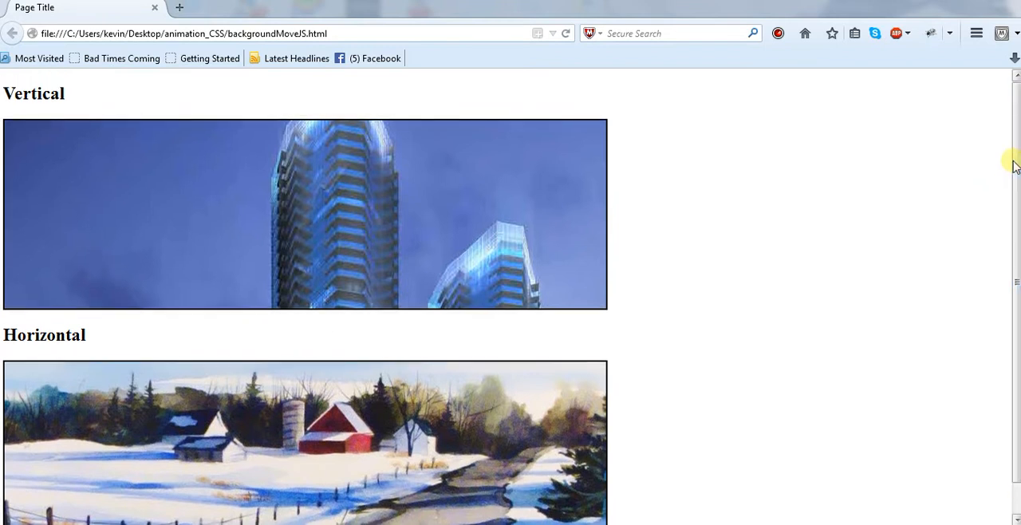
Step: Write the #background-container CSS (images/chinatwo.jpg, 800×250, black border) and its div, then save moveBG.html
scroll(down, 3)
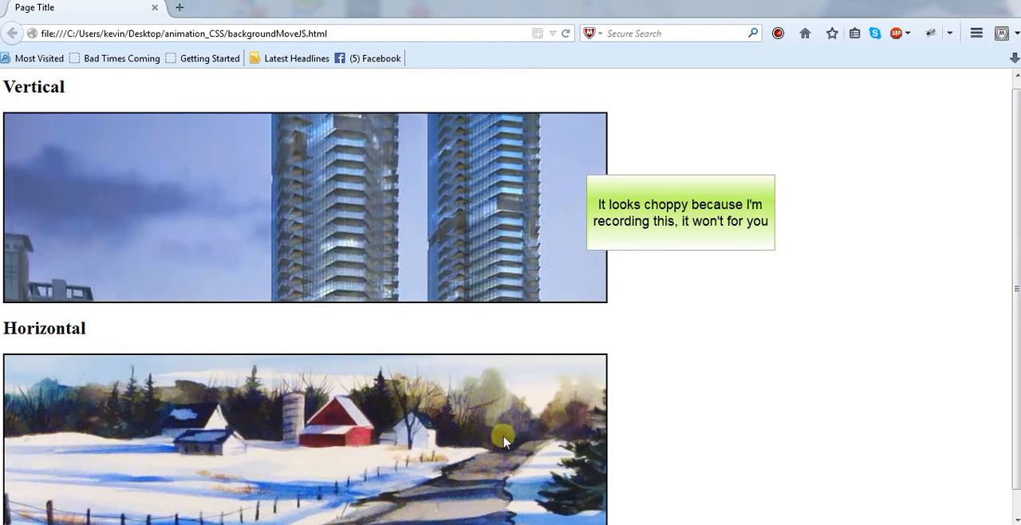
mouse_move(668, 264)
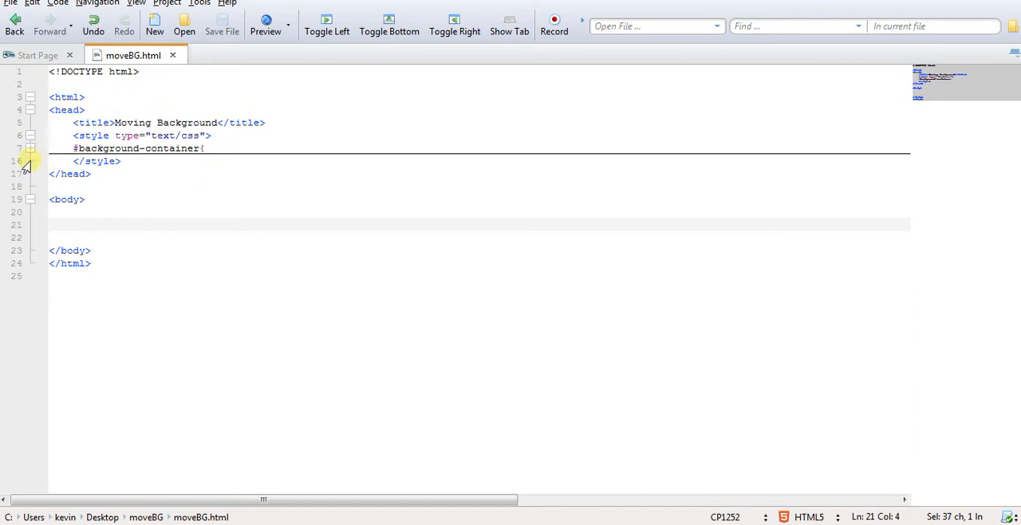
text(background-image: url(images/chinatwo.jpg);)
text(<div id="background-container"></div>)
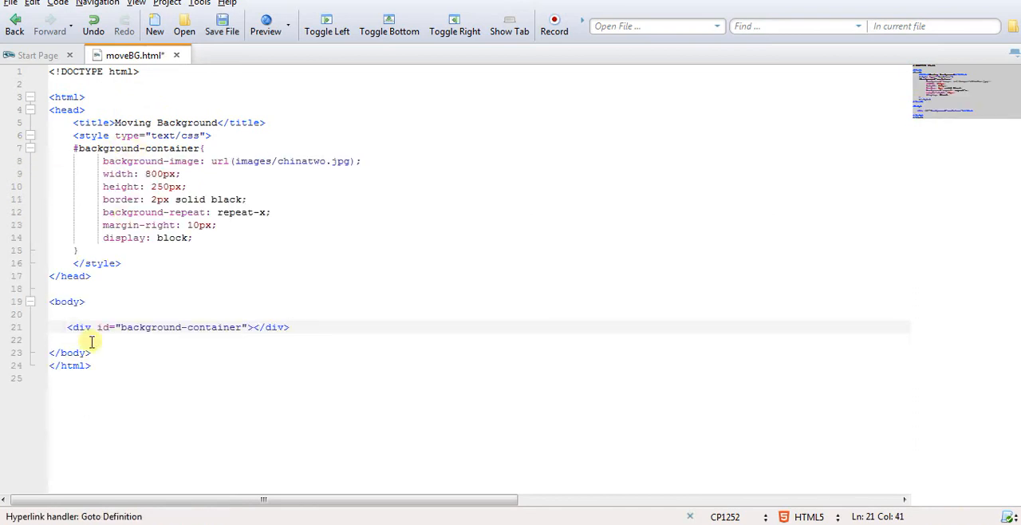
mouse_move(218, 333)
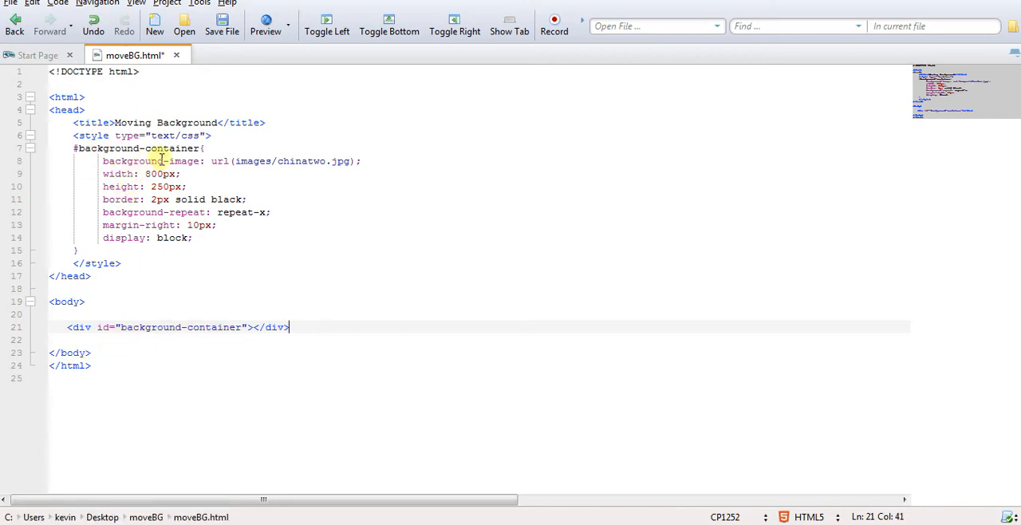
mouse_move(326, 244)
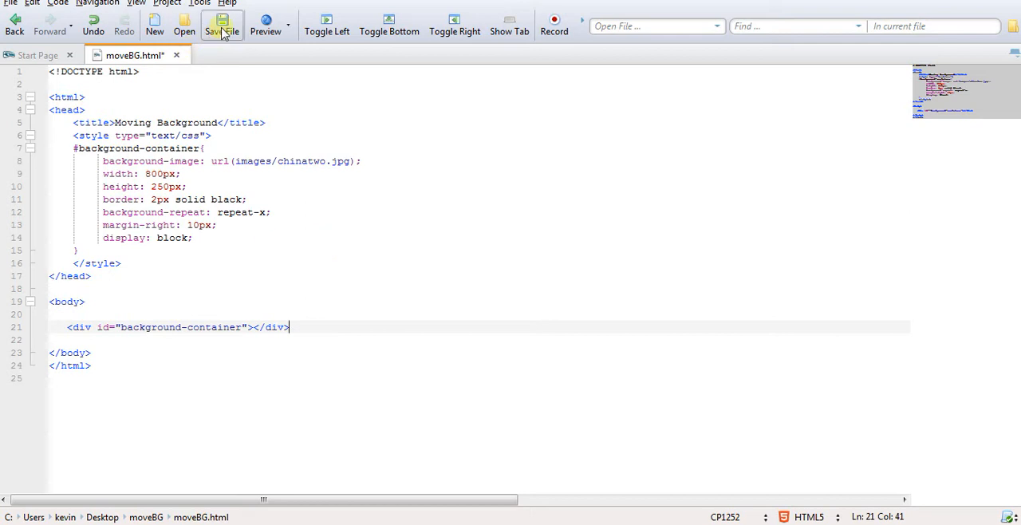
click(288, 25)
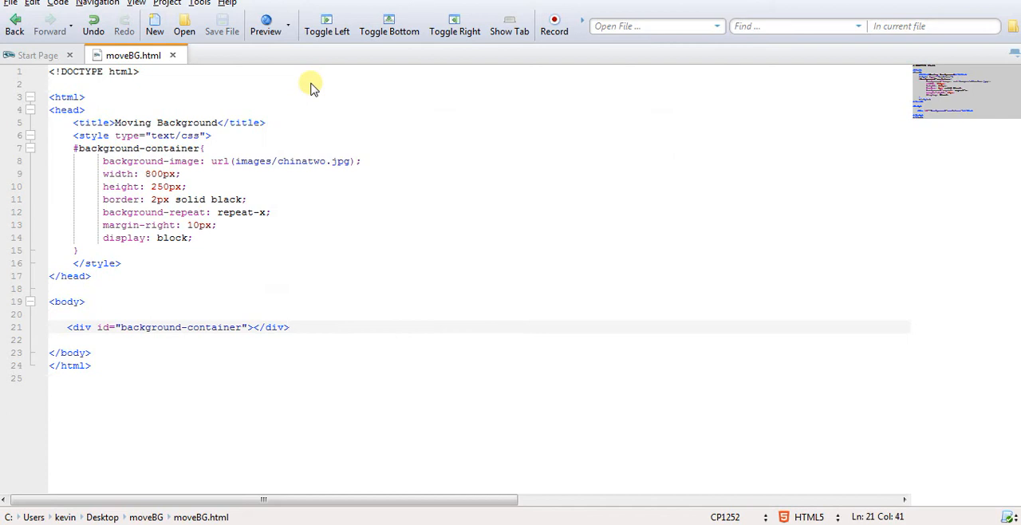
Step: Preview moveBG.html in Firefox to see the bordered skyscraper box
click(266, 22)
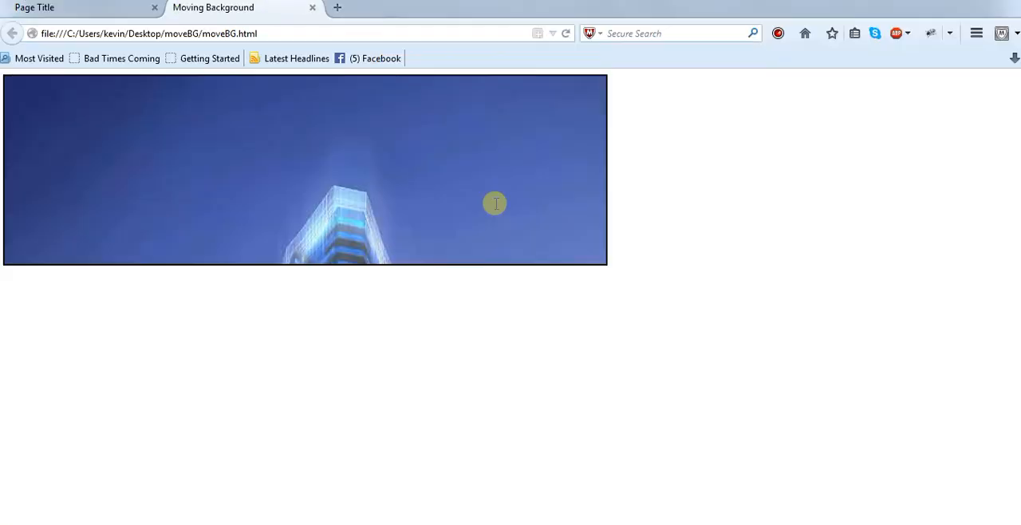
mouse_move(362, 234)
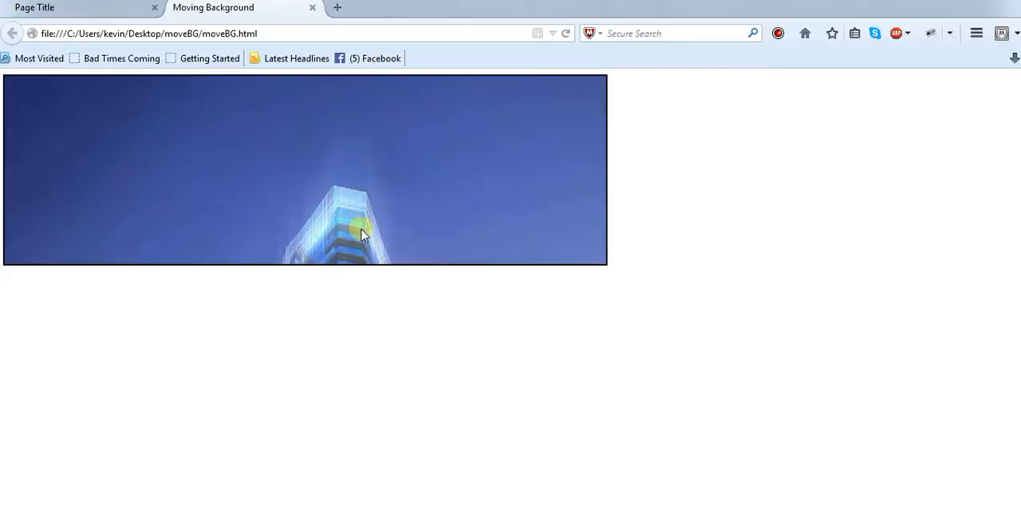
mouse_move(375, 253)
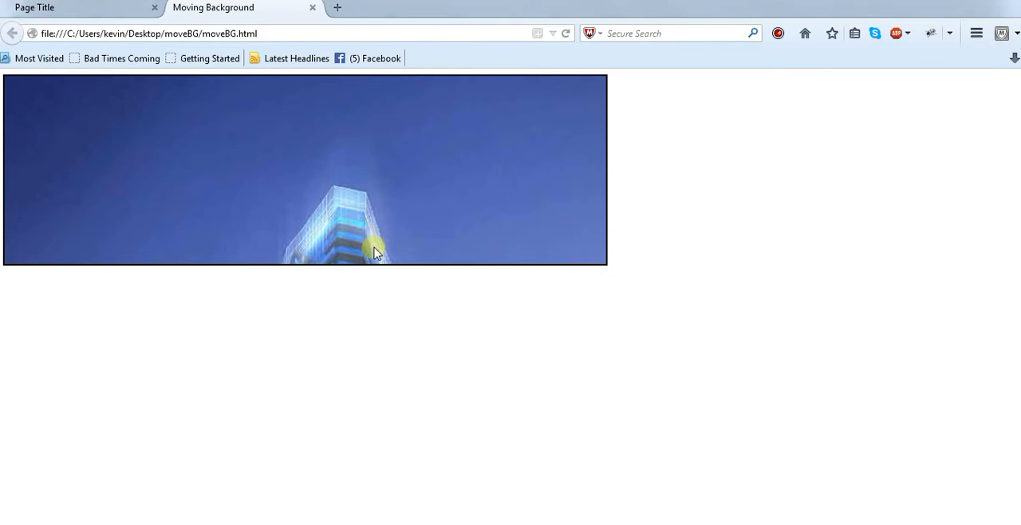
mouse_move(429, 454)
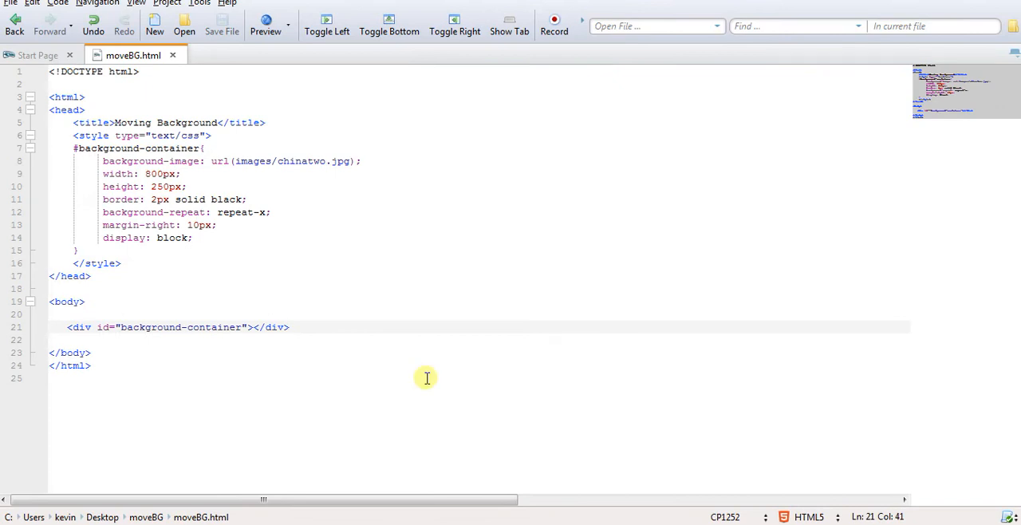
Step: Add a text/javascript script block with function animateBackground(elem, speed) declaring var x = 0 and var y = 0
text(<script type="t)
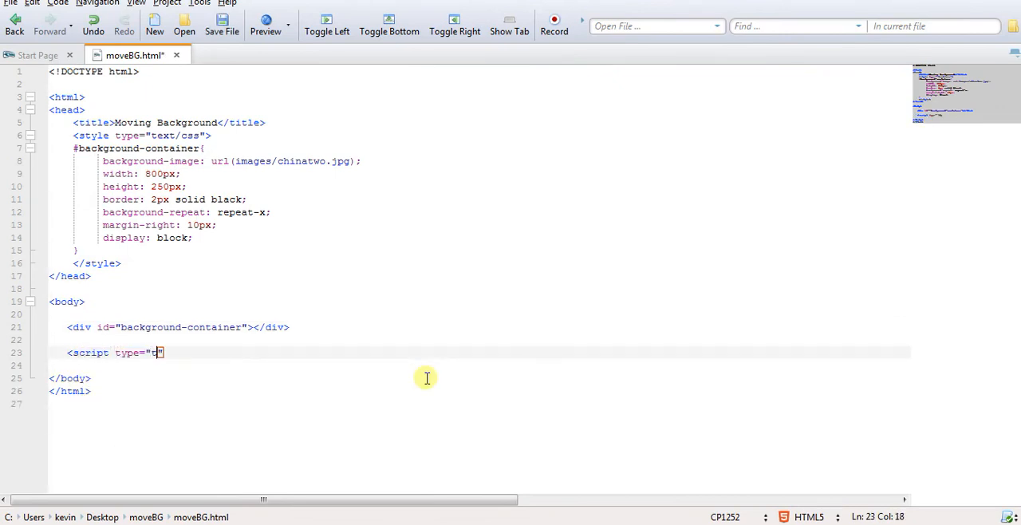
text(ext/javascript)
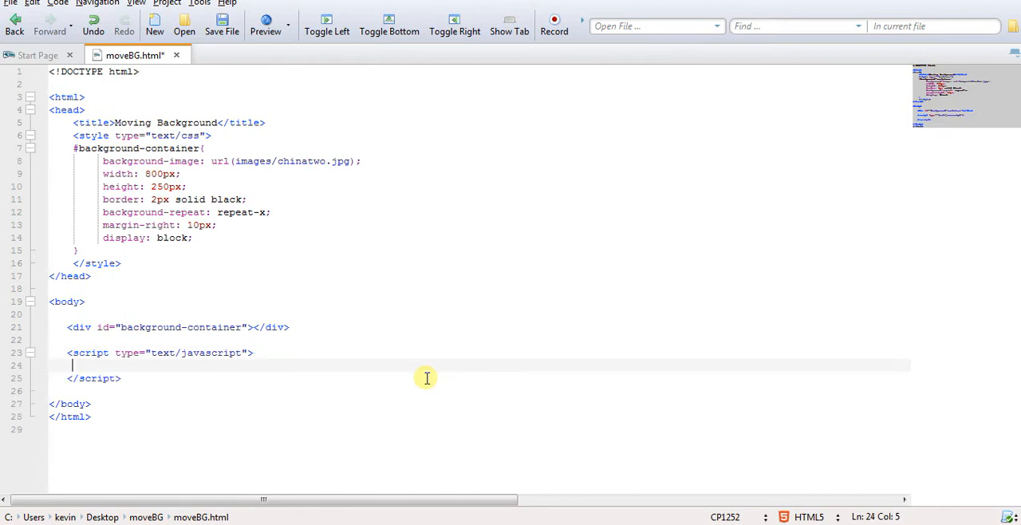
text(function animateBackground(args) {)
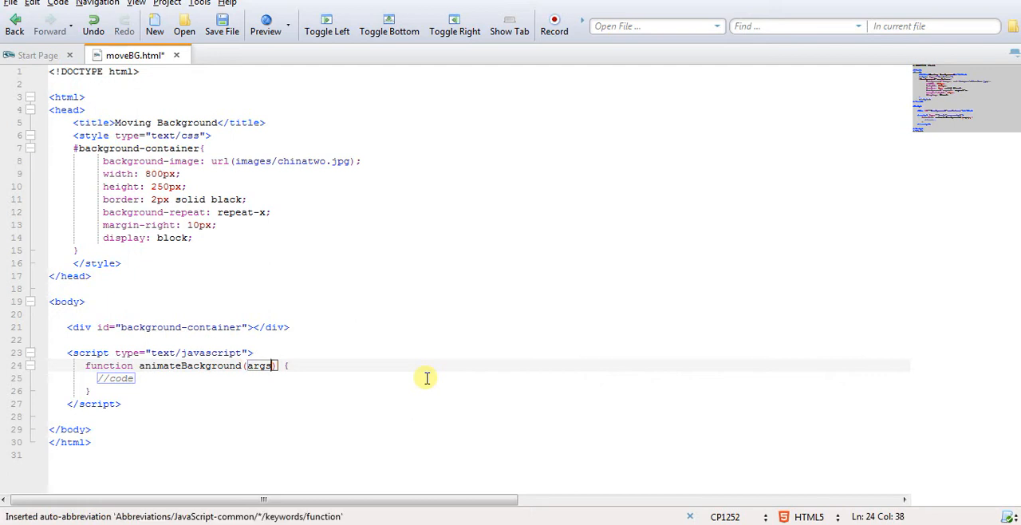
text(elem)
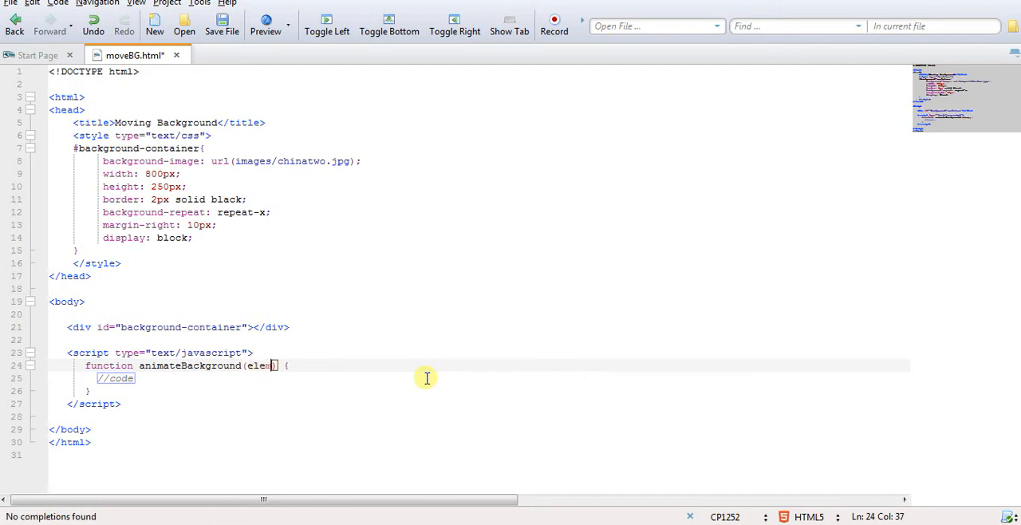
text(, speed)
click(479, 378)
text(var x)
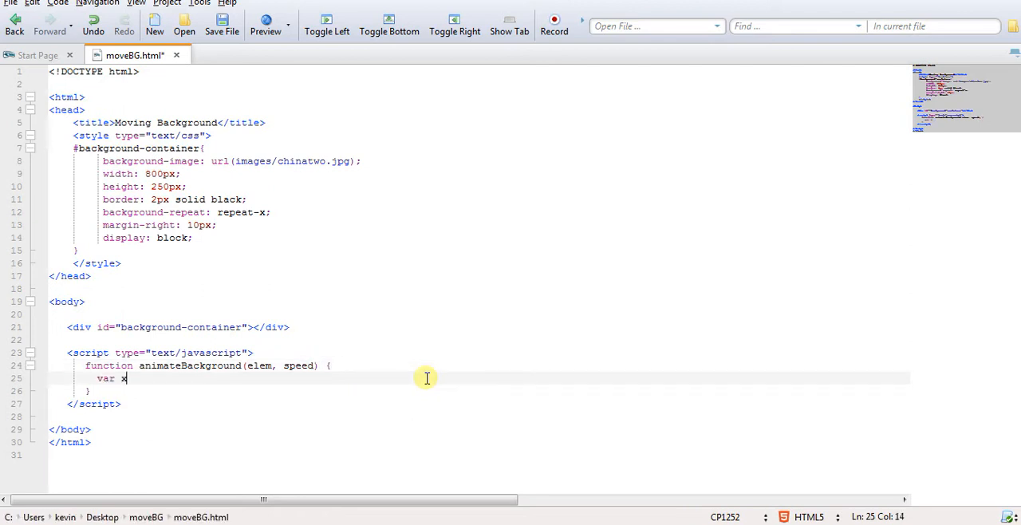
text(= 0;)
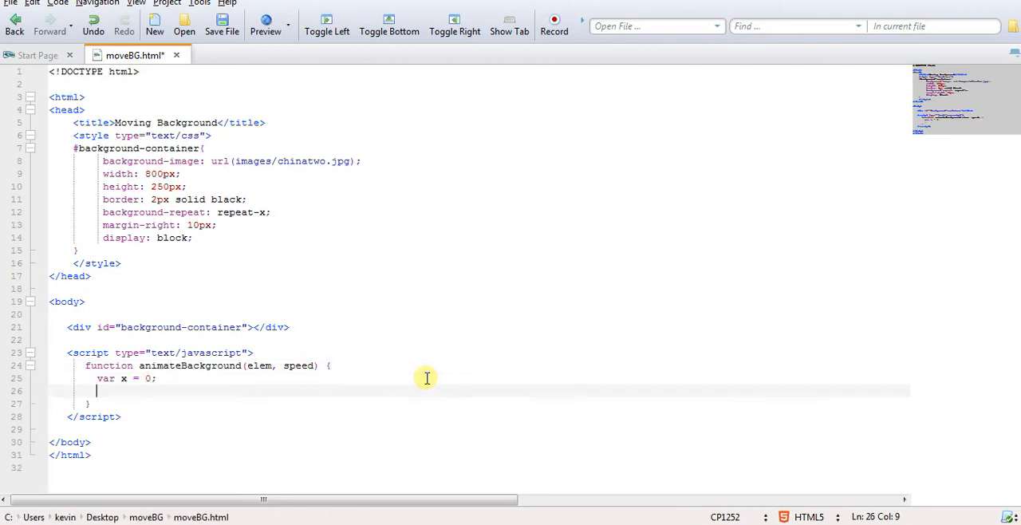
text(var y)
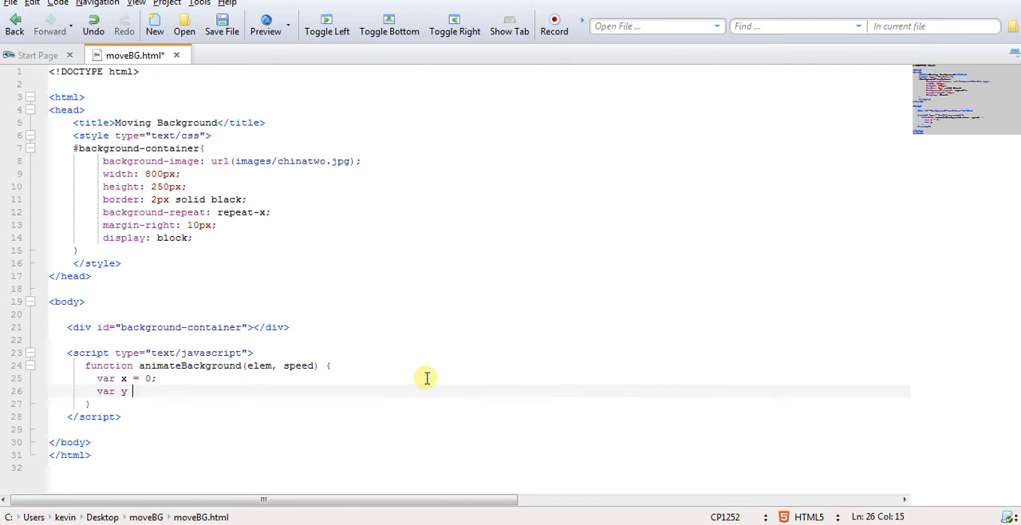
text(= 0;)
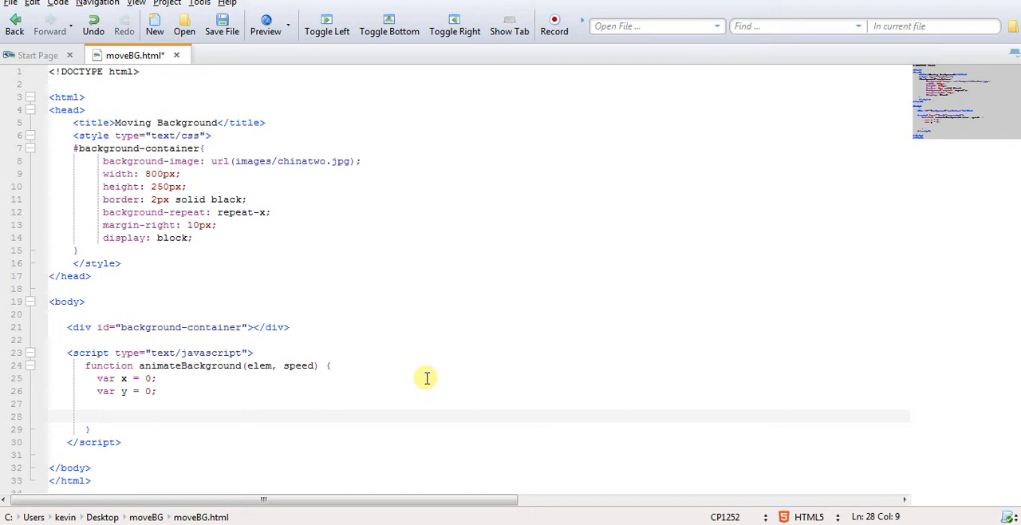
Step: Begin the elem.style.backgroundPosition = statement, fixing a misspelling
text(elem.st)
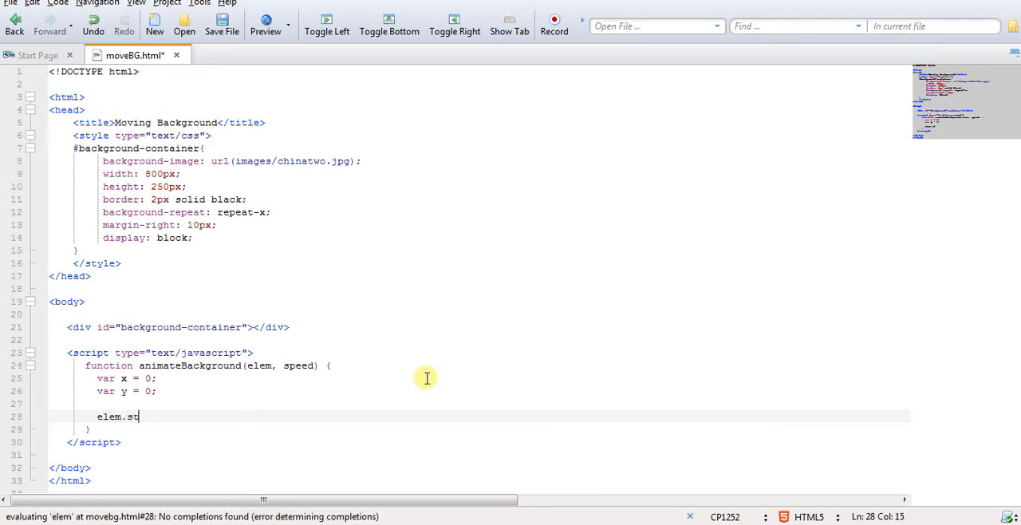
text(yle.backgroundPo)
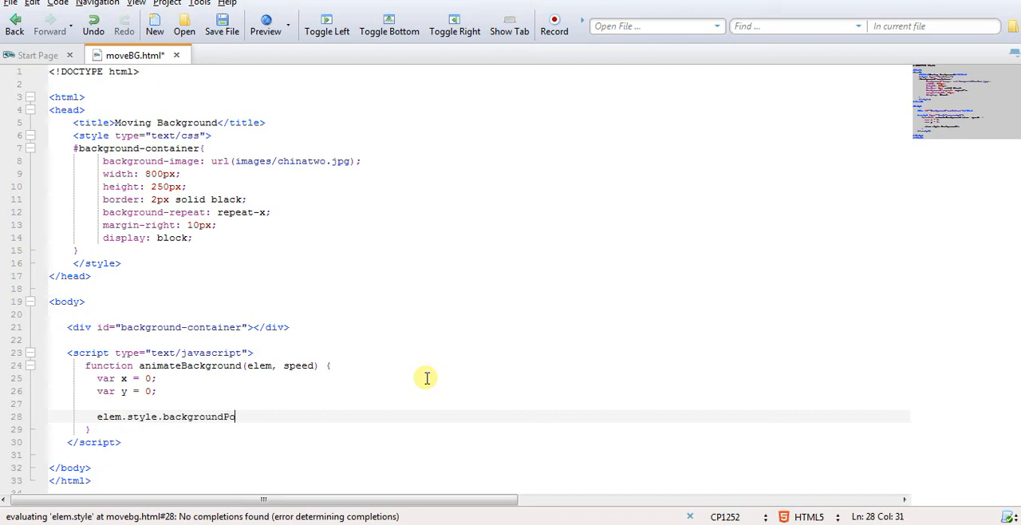
text(stion)
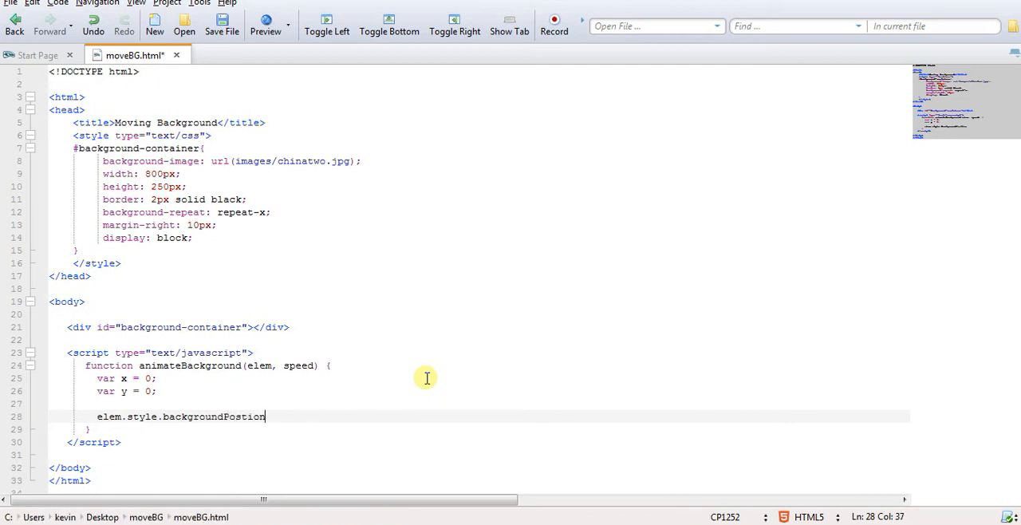
key(BackSpace)
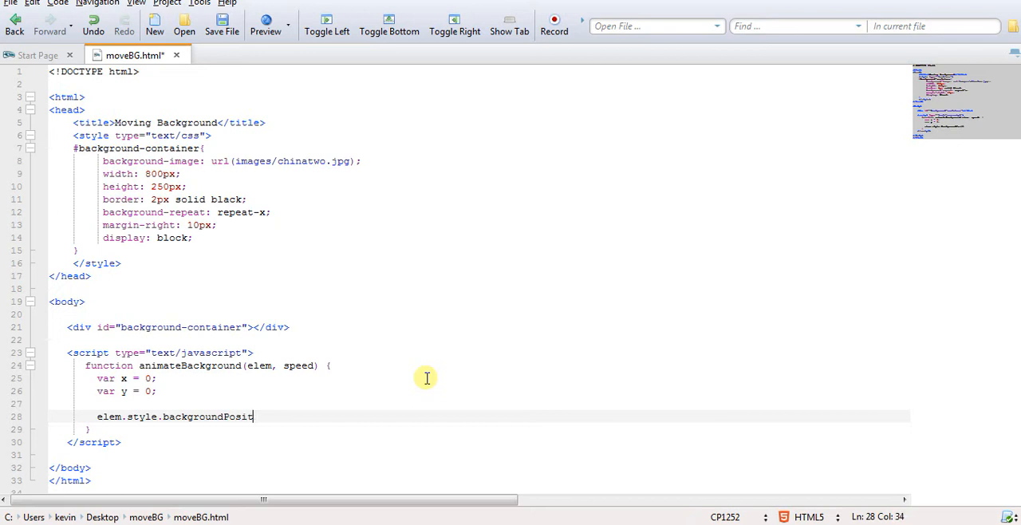
text(ion =)
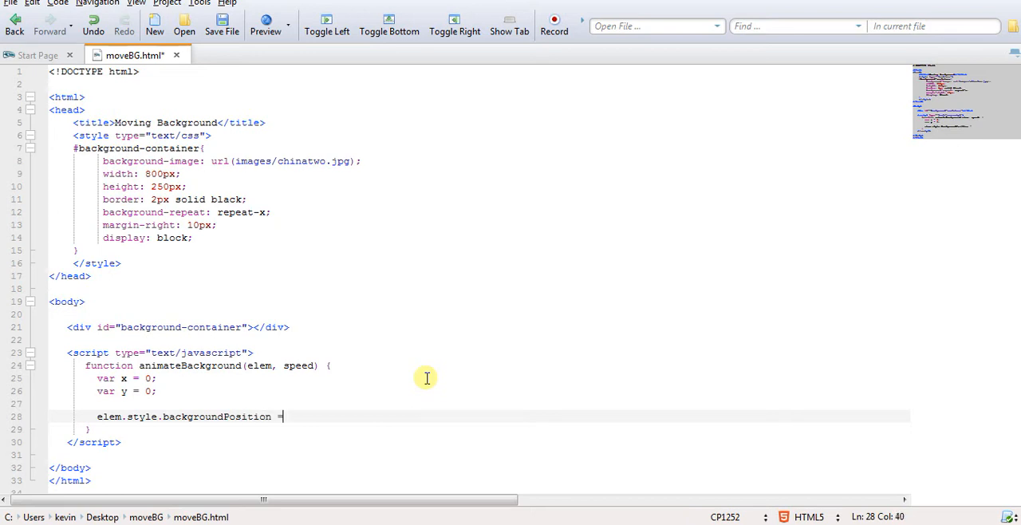
Step: Assign x + 'px' + ' ' + y + 'px'; to the background position
text(x)
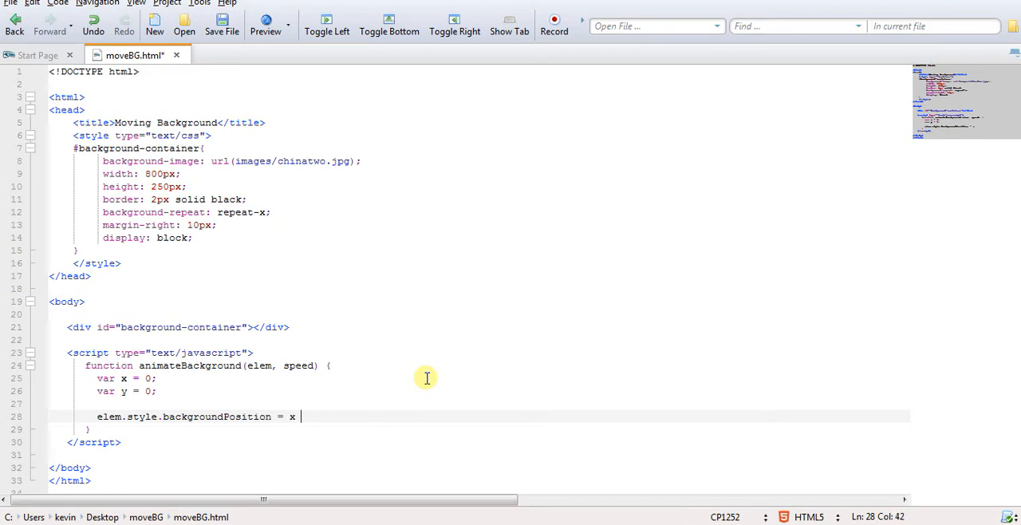
text(+ ')
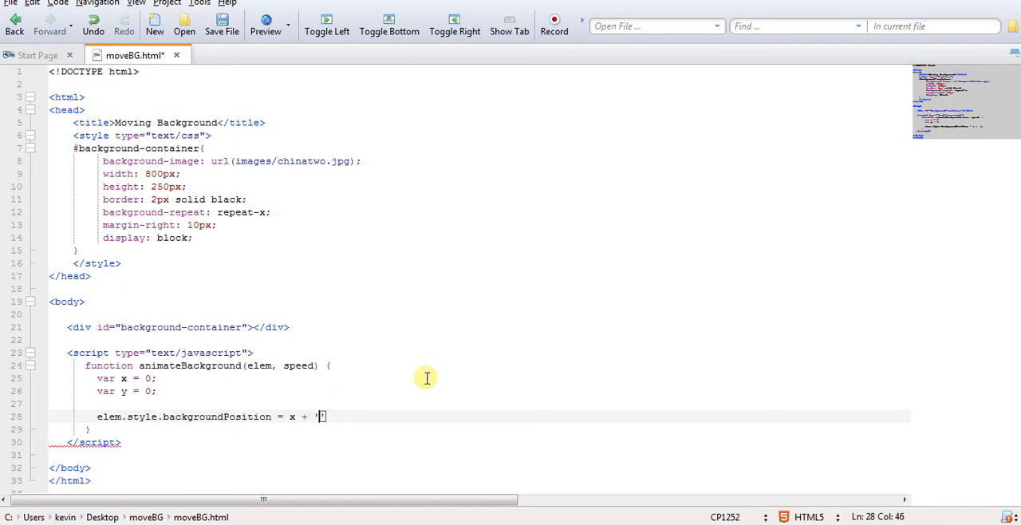
text(px)
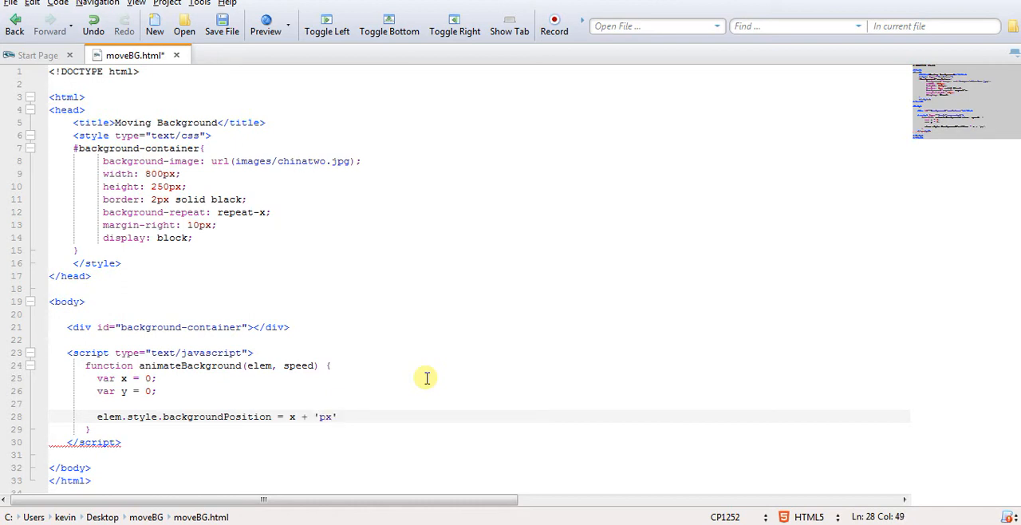
text(+ ' ')
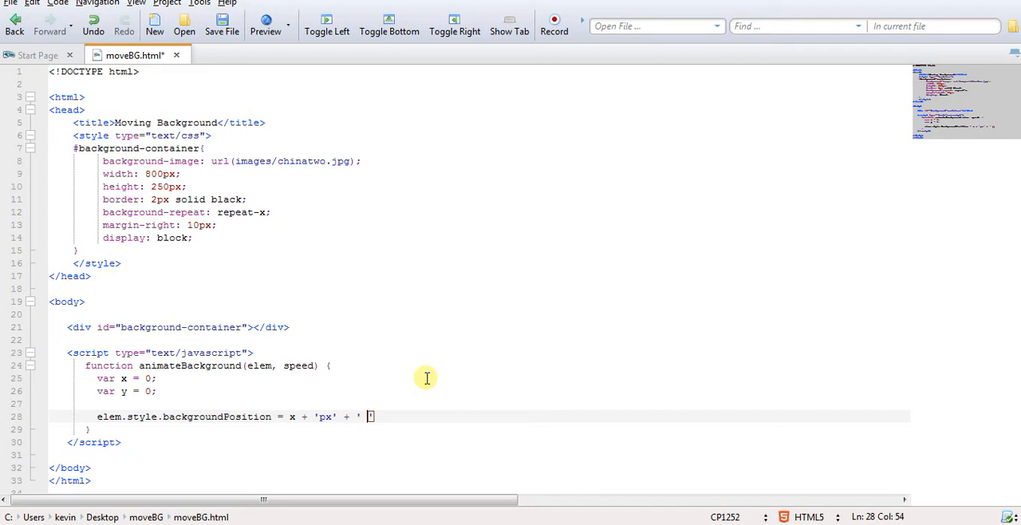
text(+)
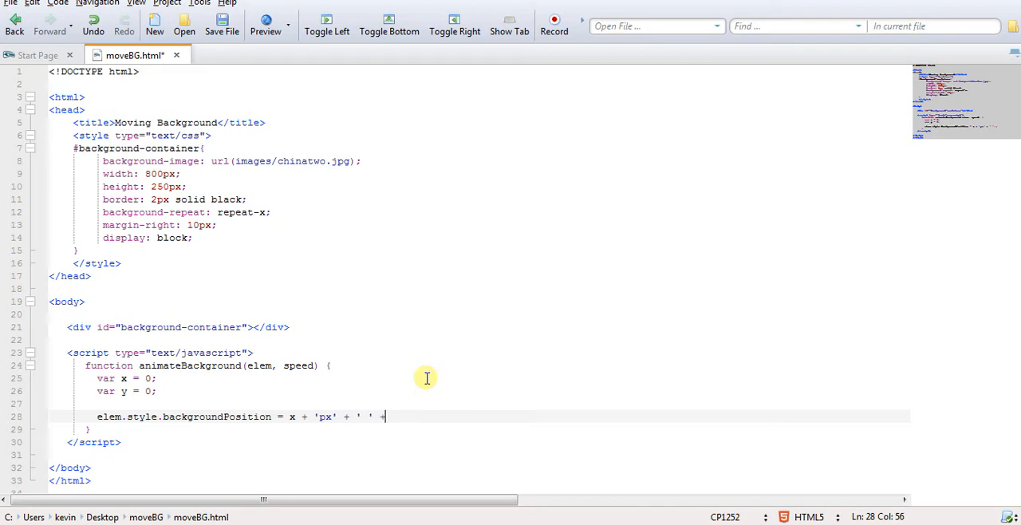
text(+)
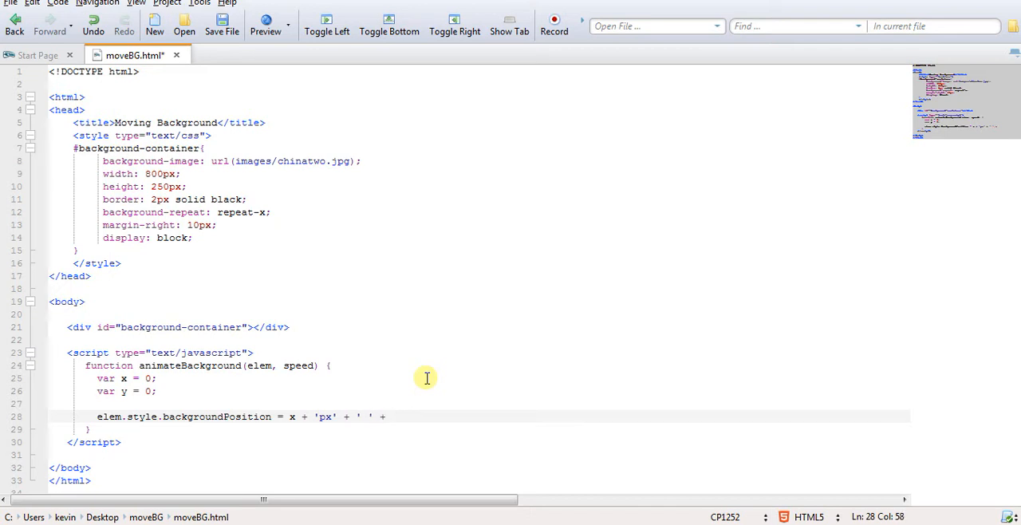
text(y +)
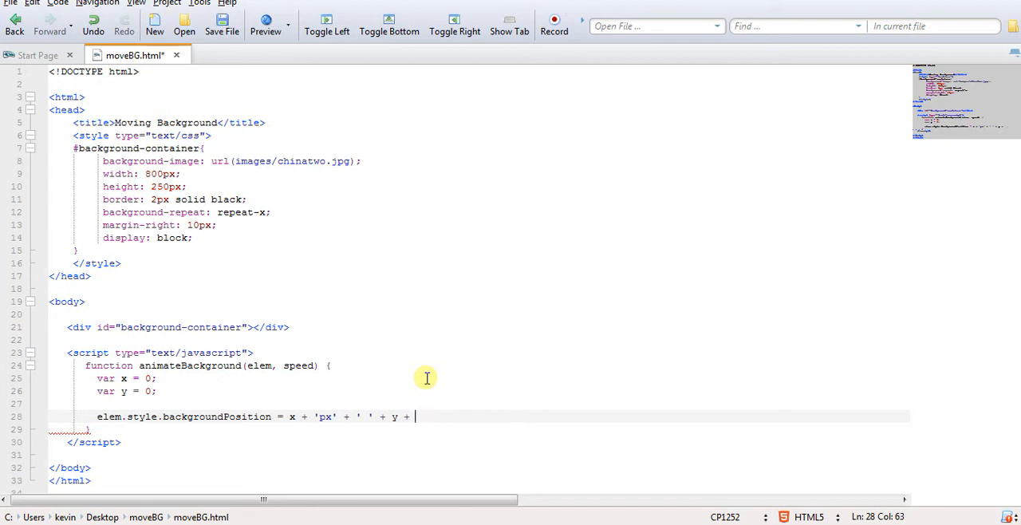
text('px)
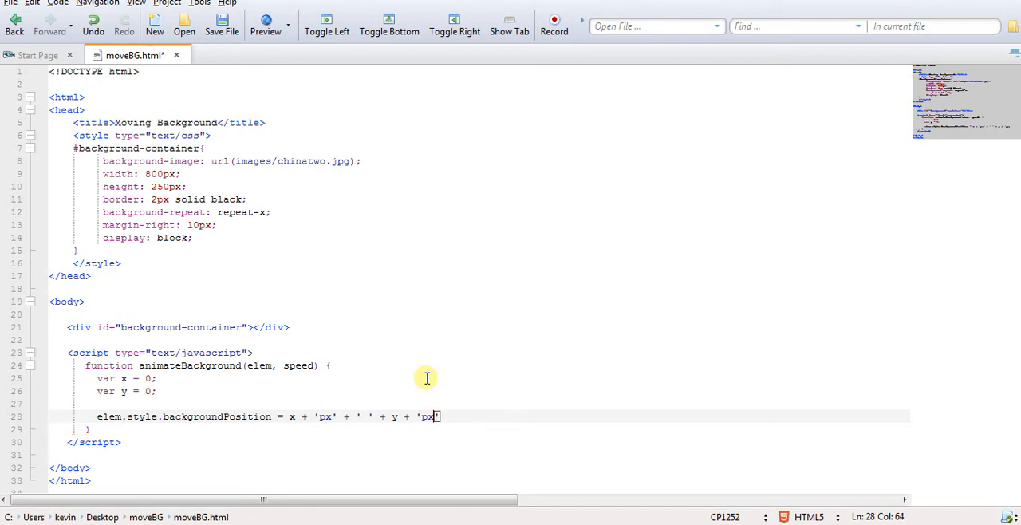
text(';)
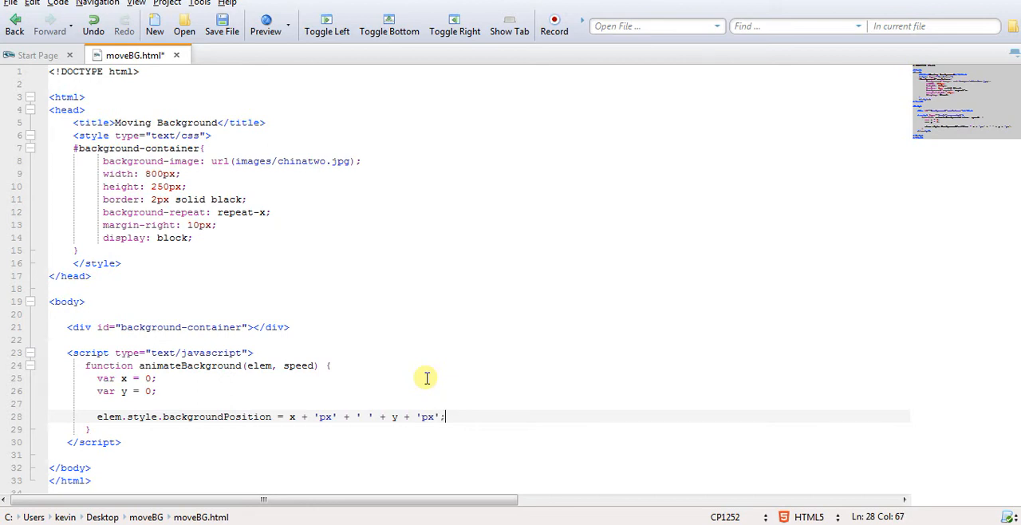
key(Return)
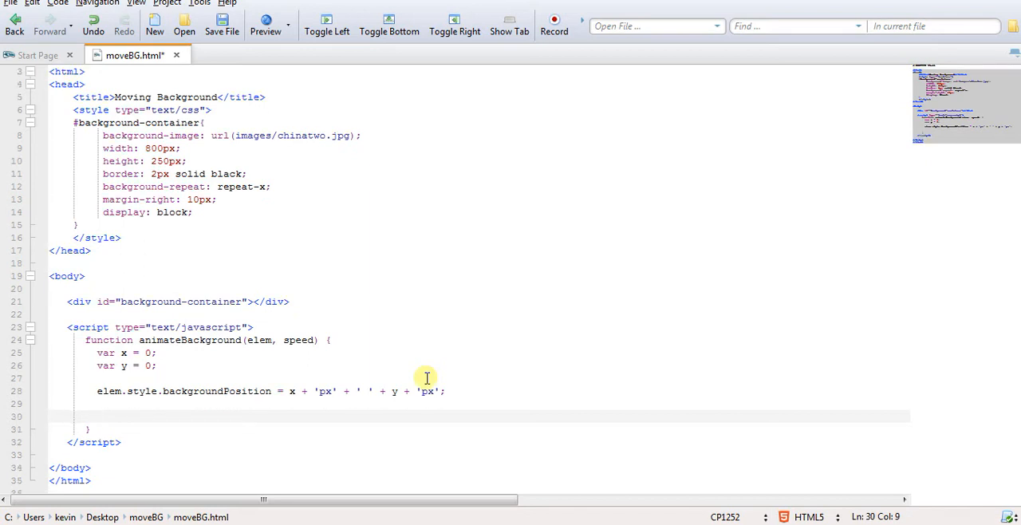
Step: Add var timer = setInterval(function(speed){...}, speed) that updates the position and changes y
text(var t)
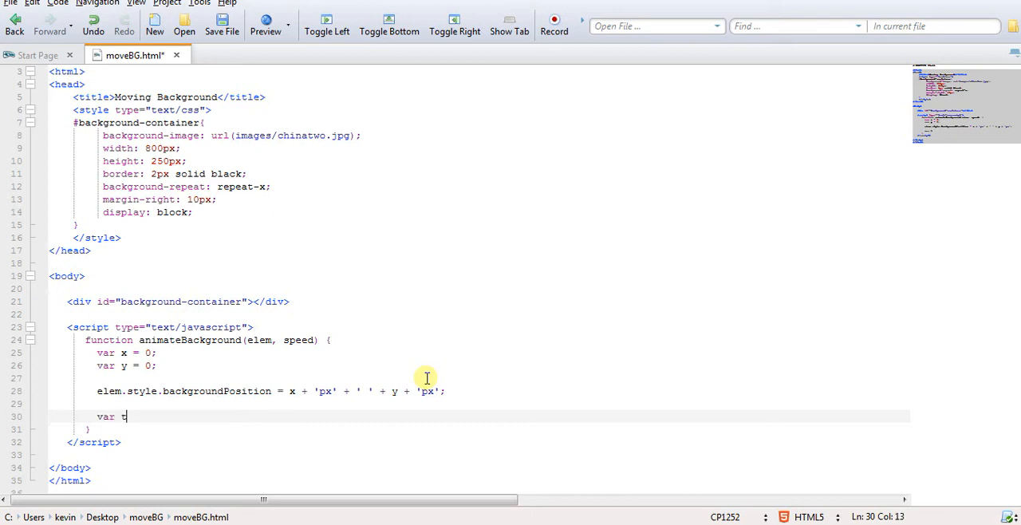
text(imer)
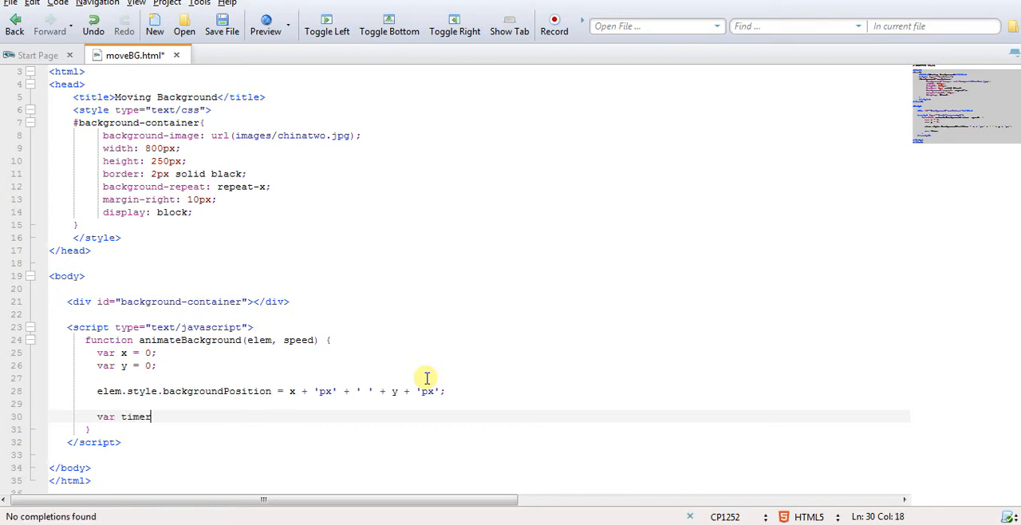
text(= setInterval(f)
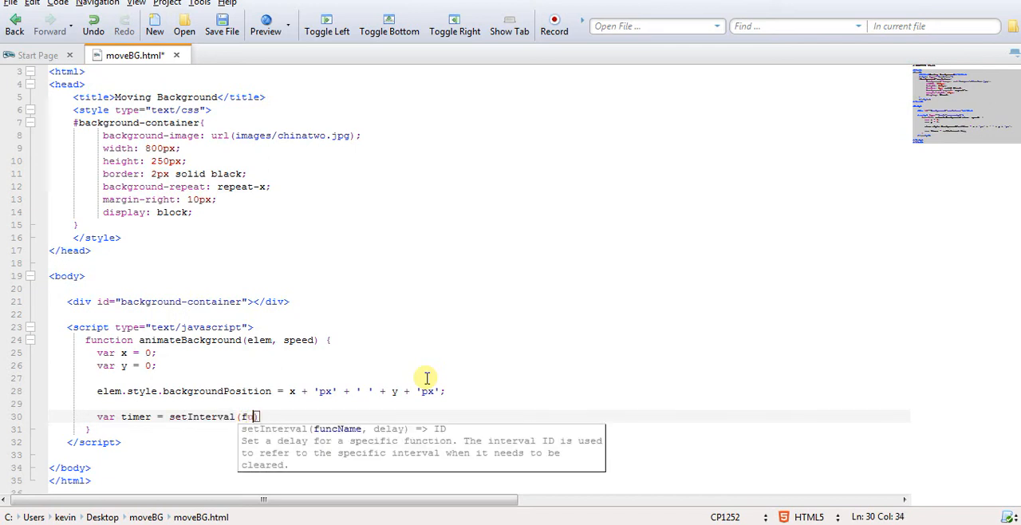
text(unction()
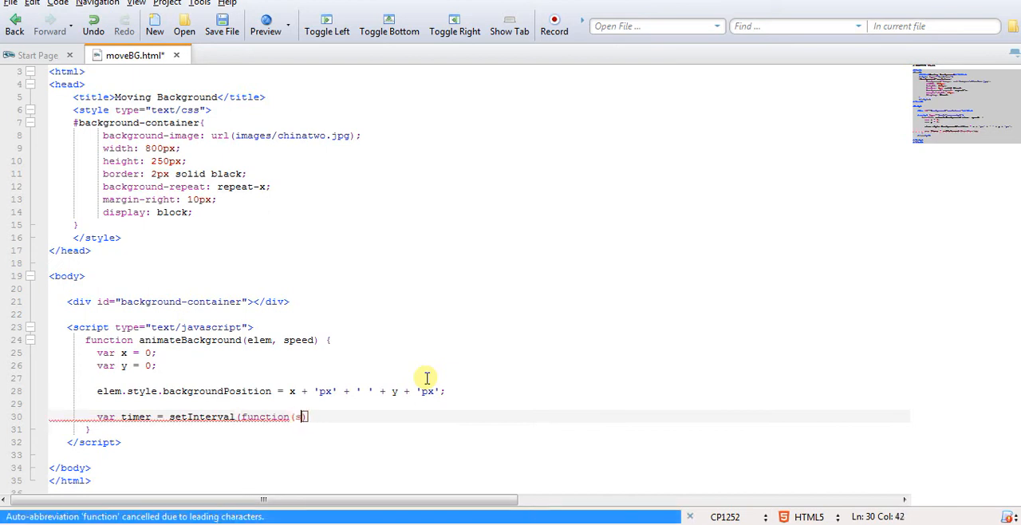
text(speed)
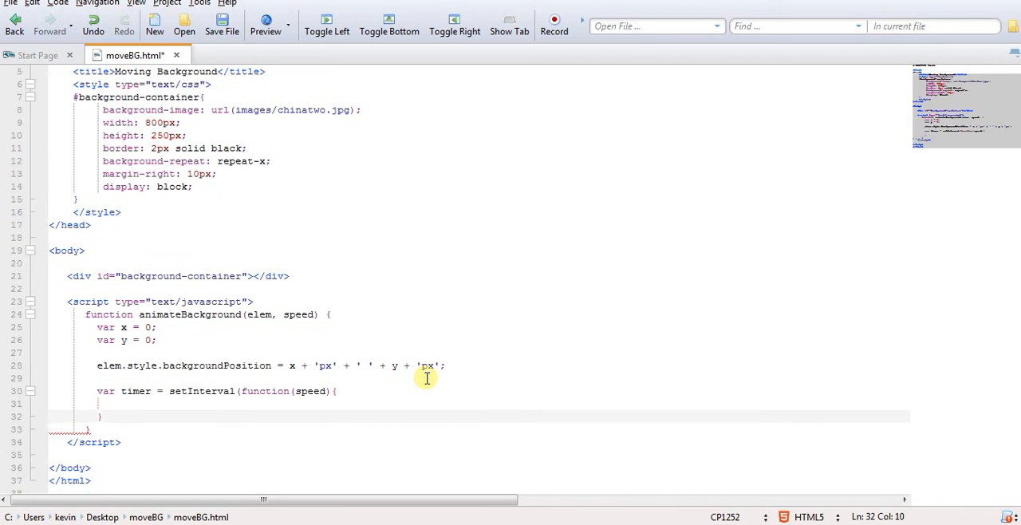
text())
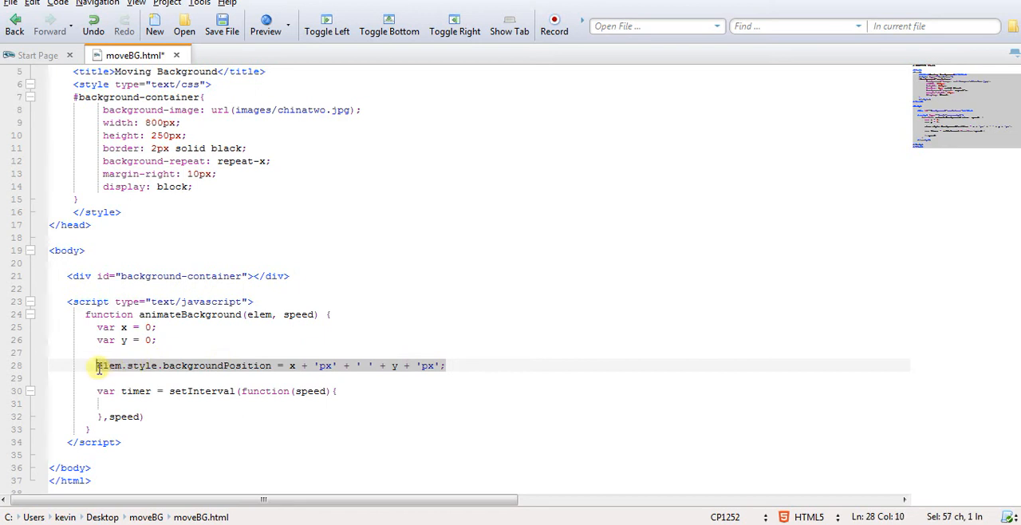
mouse_move(132, 399)
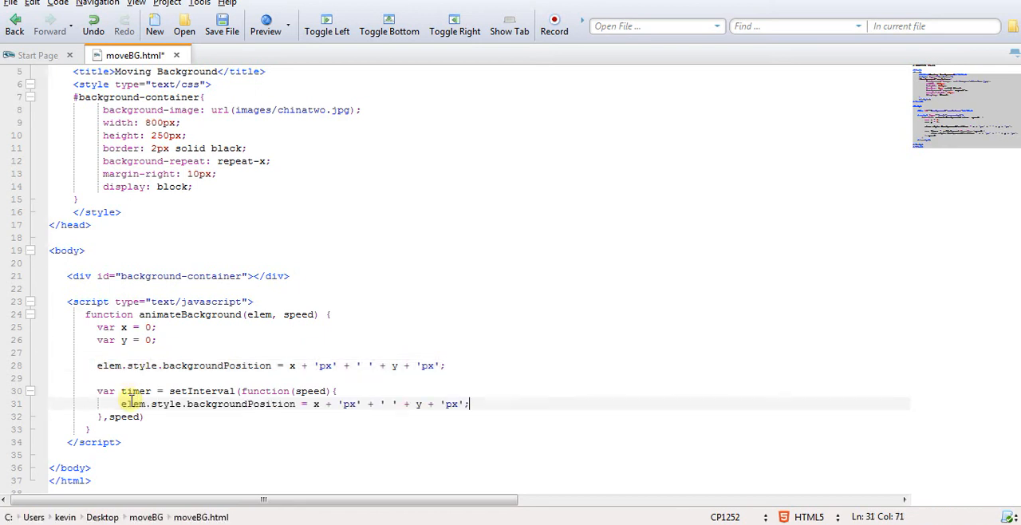
key(enter)
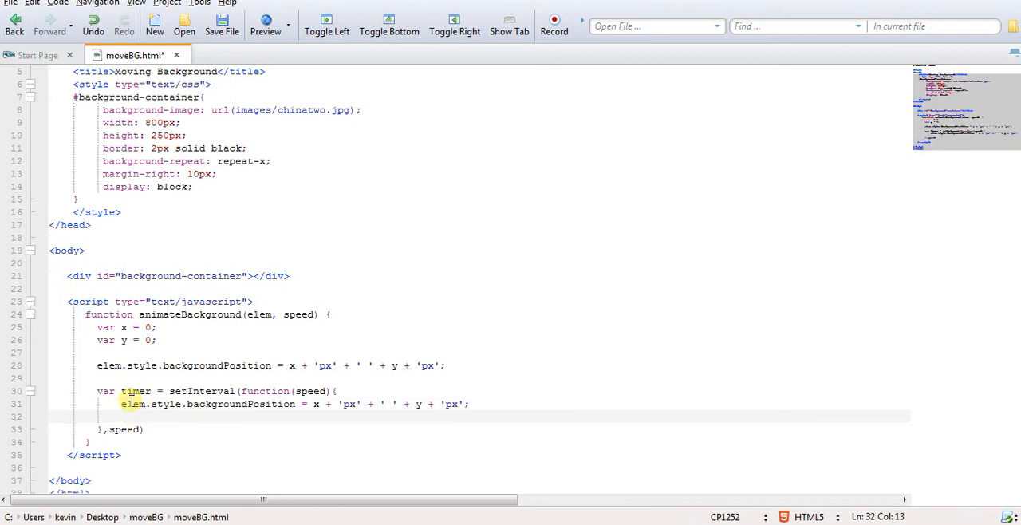
text(y--;)
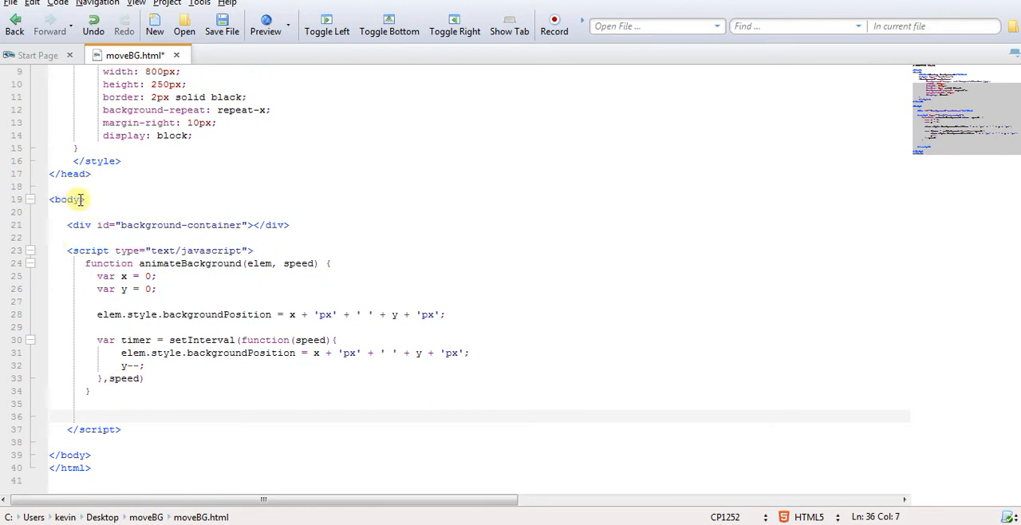
mouse_move(340, 404)
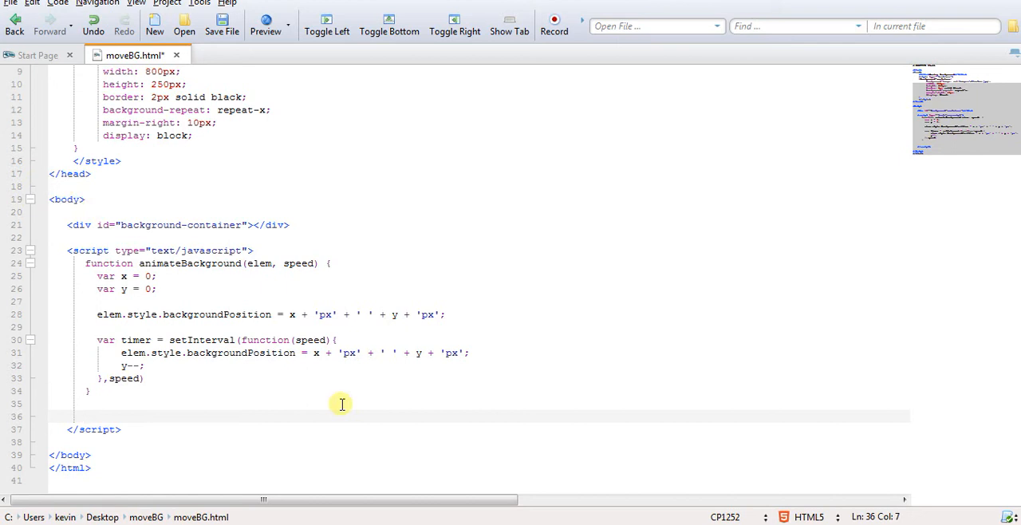
Step: Add a document.addEventListener('DOMContentLoaded', ...) listener
text(document.add)
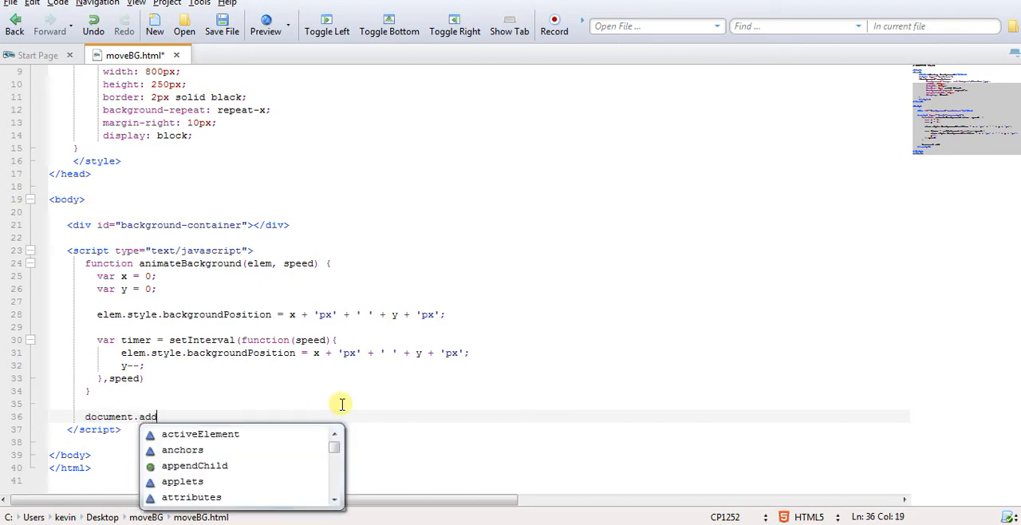
text(EventListener)
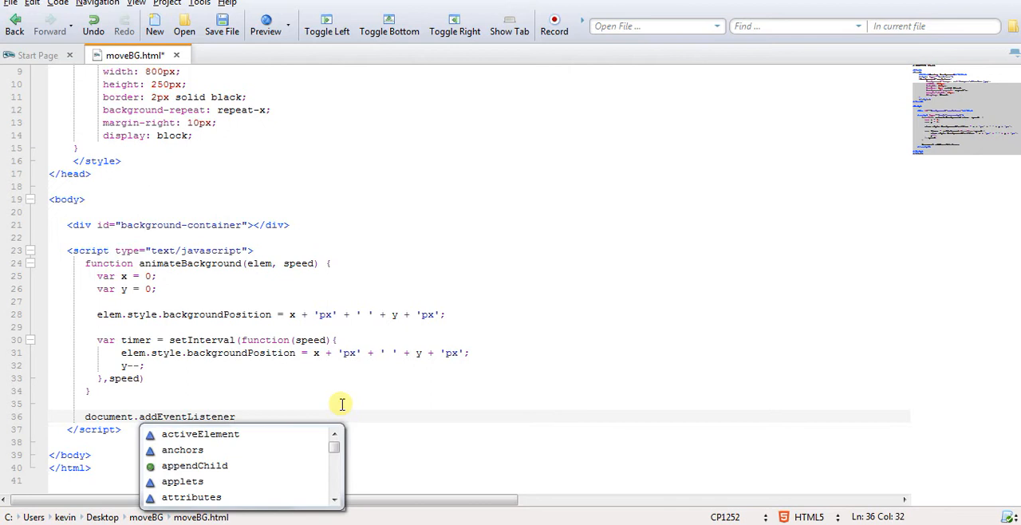
text(("DOMC)
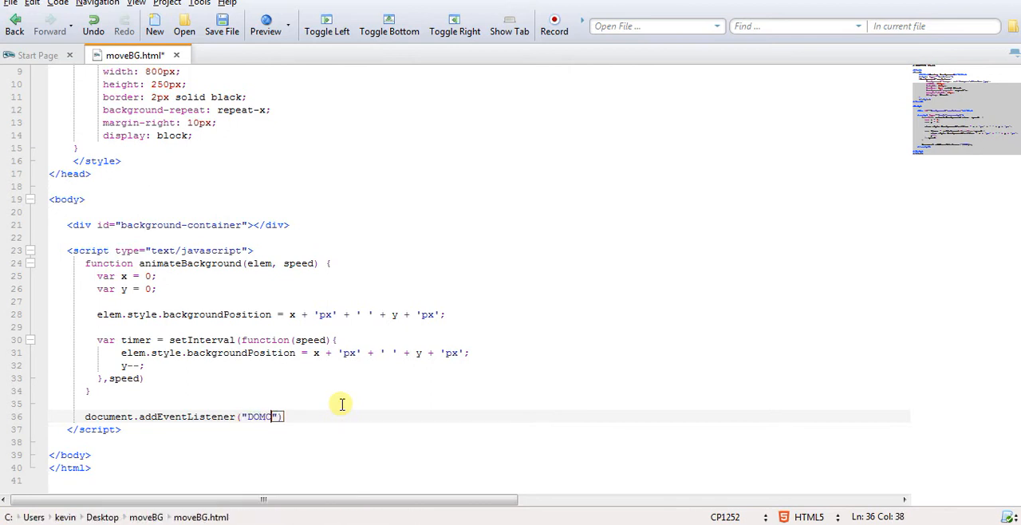
text(ontentL)
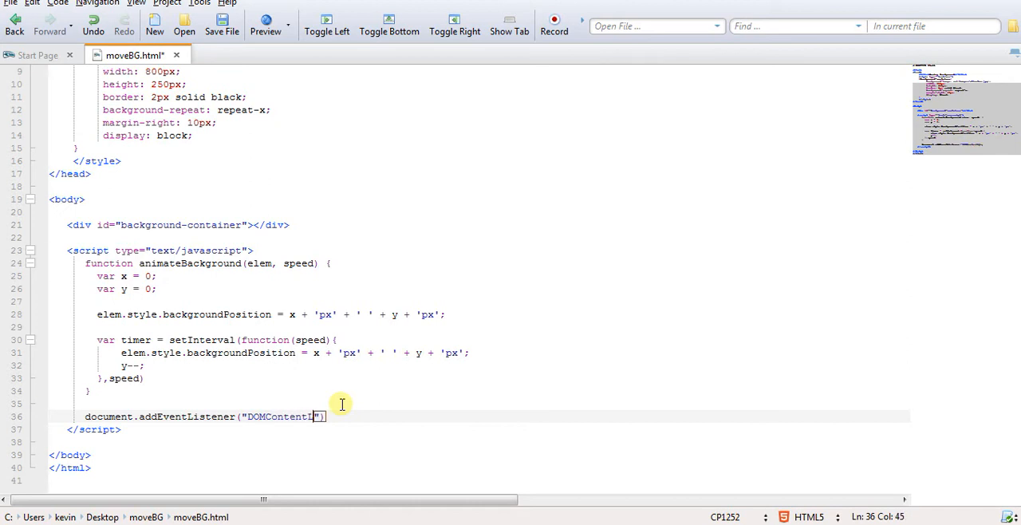
text(oaded)
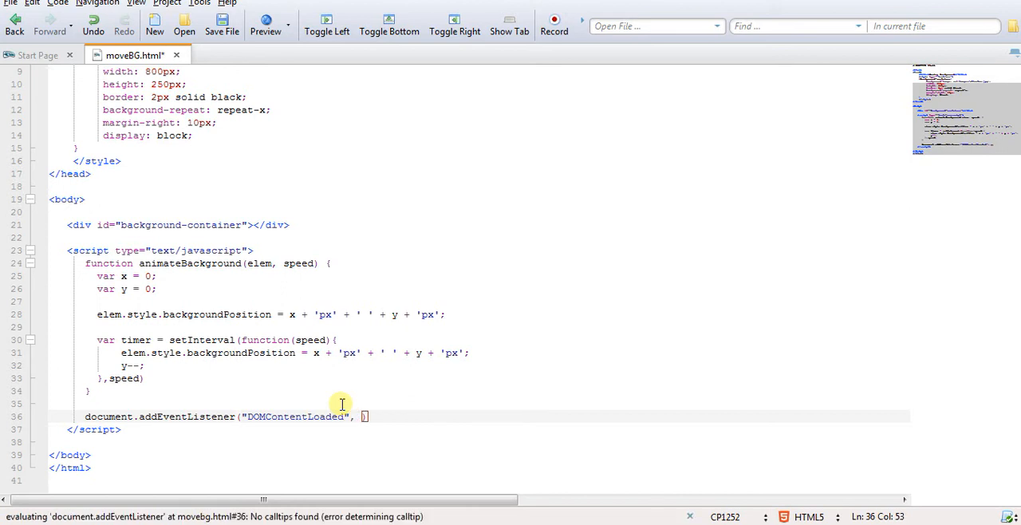
Step: Call animateBackground with document.getElementById('background-container'), speed 20, and false
text(animateBackground()
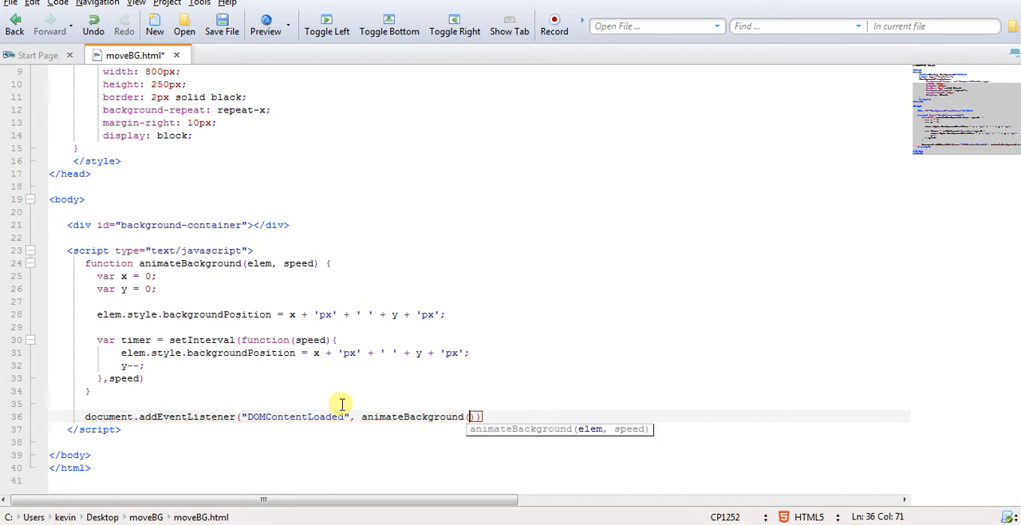
text(document.g)
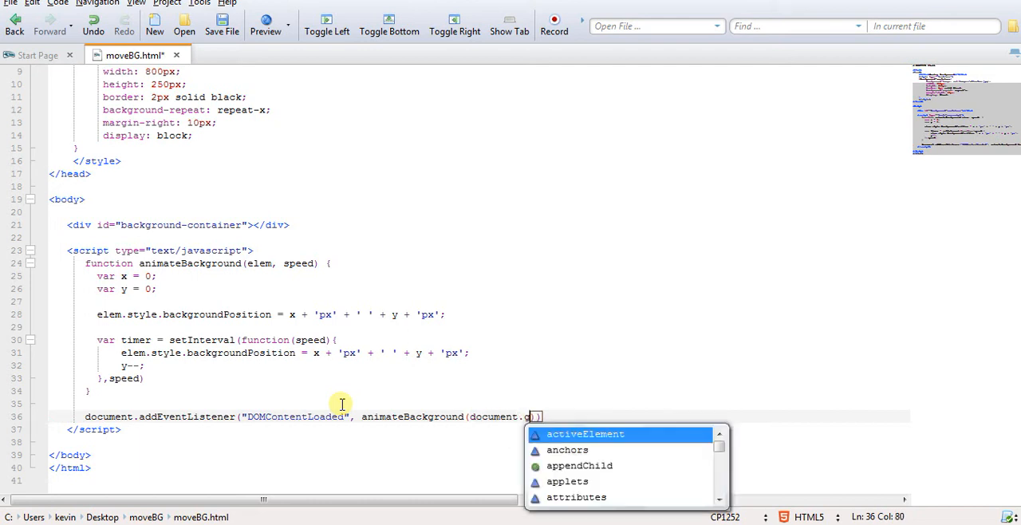
text(etElementById()
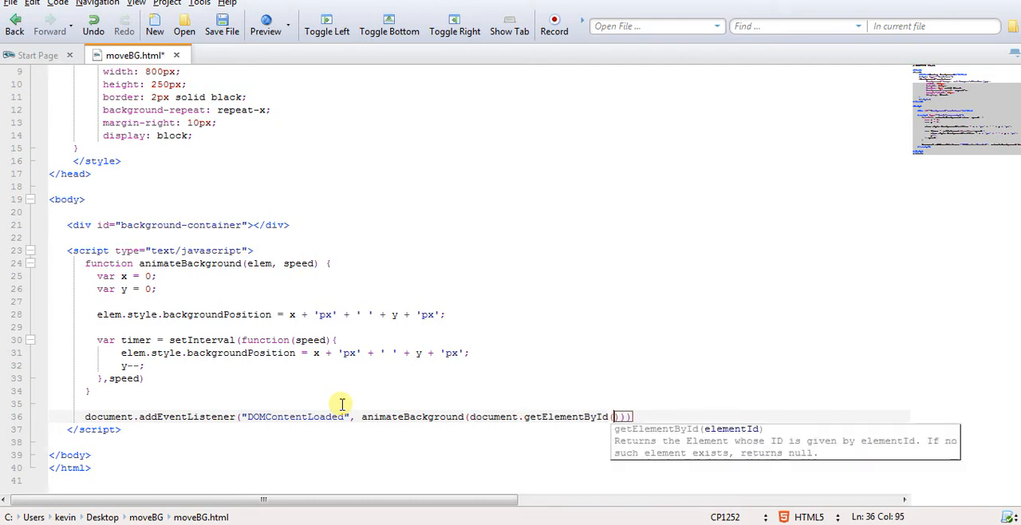
text(')
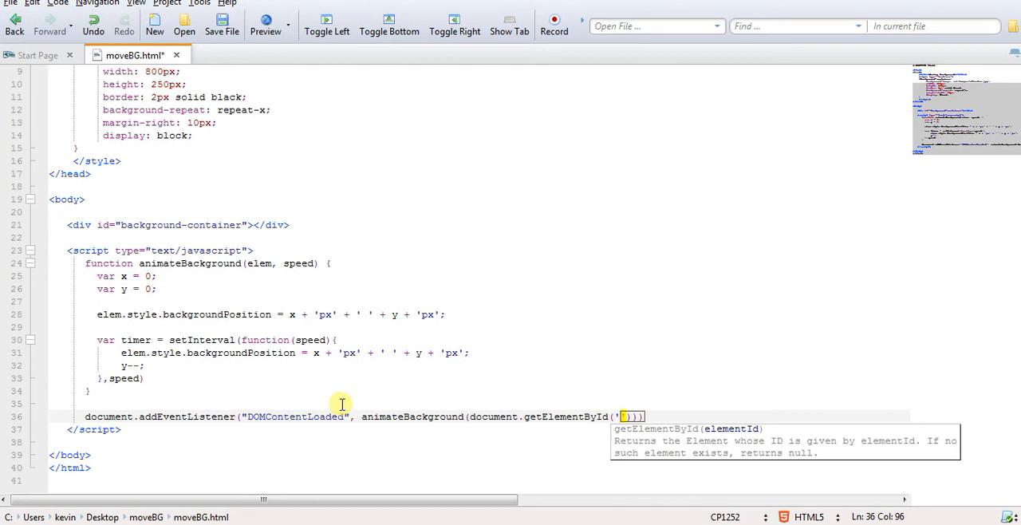
text(background-c)
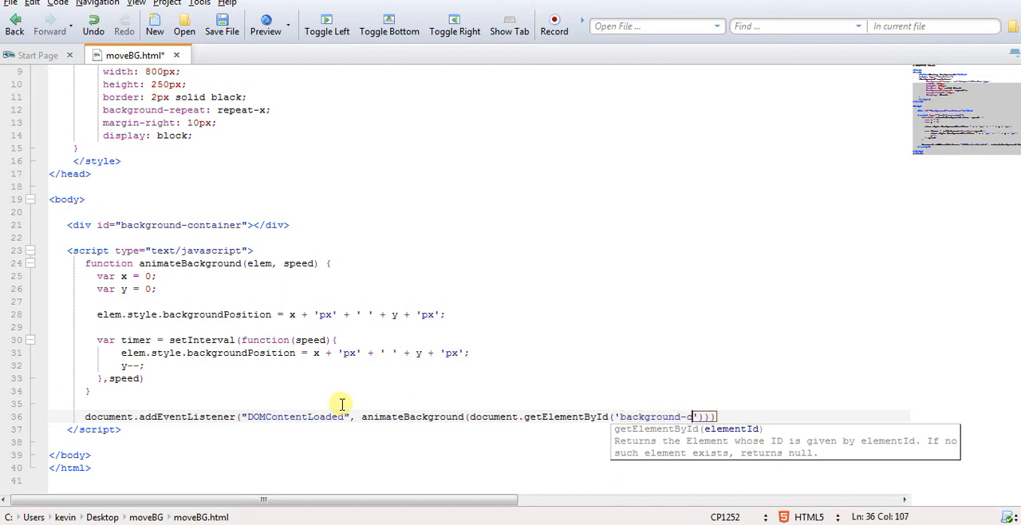
text(ontainer)
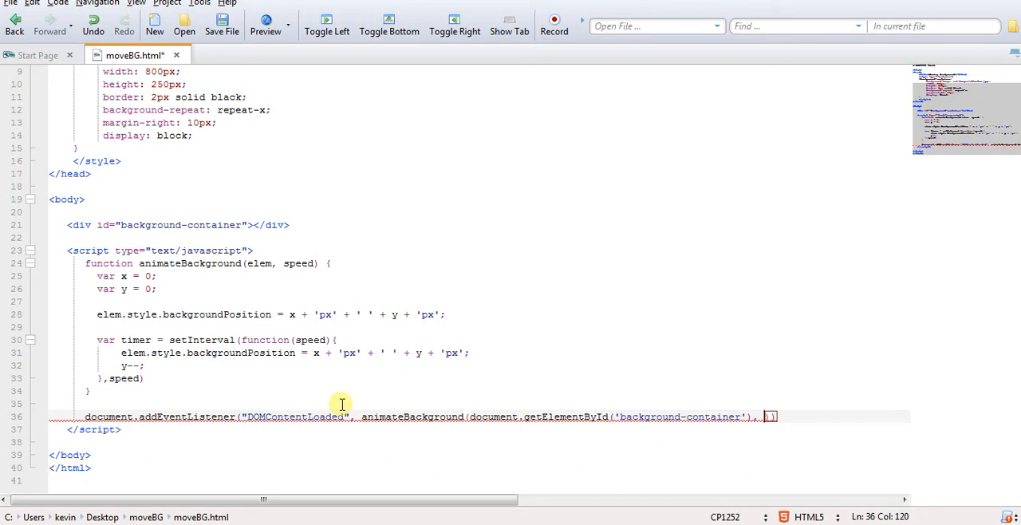
text(20)
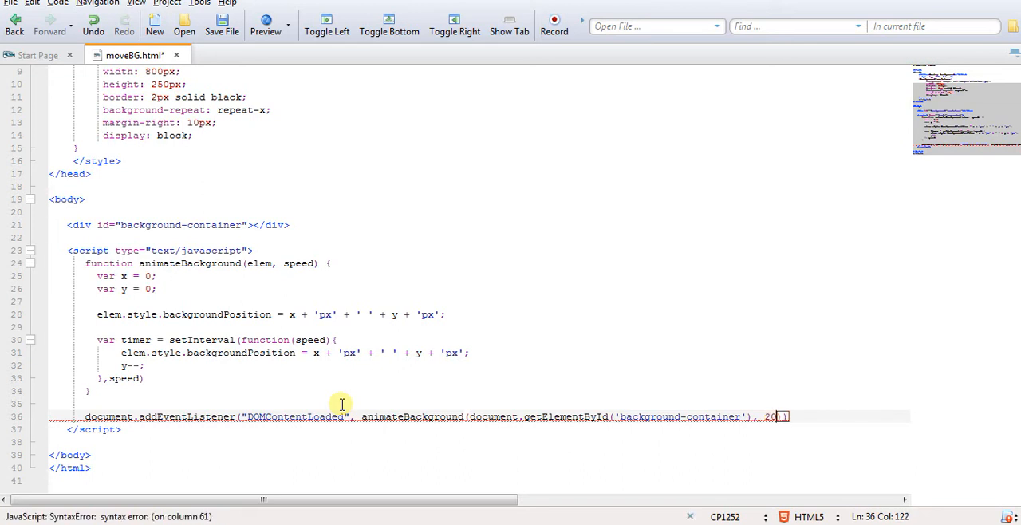
text())
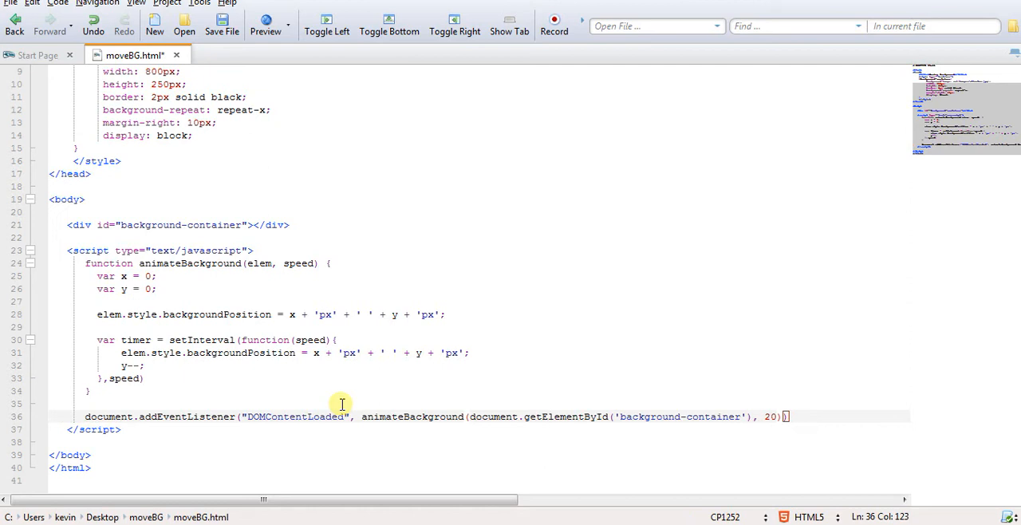
text(, false)
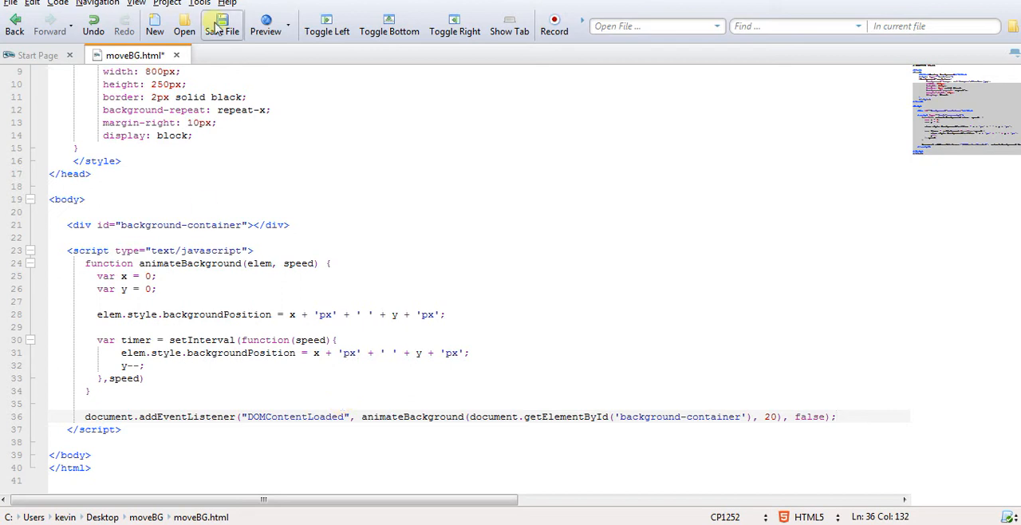
Step: Save moveBG.html and preview it in Mozilla Firefox
click(287, 25)
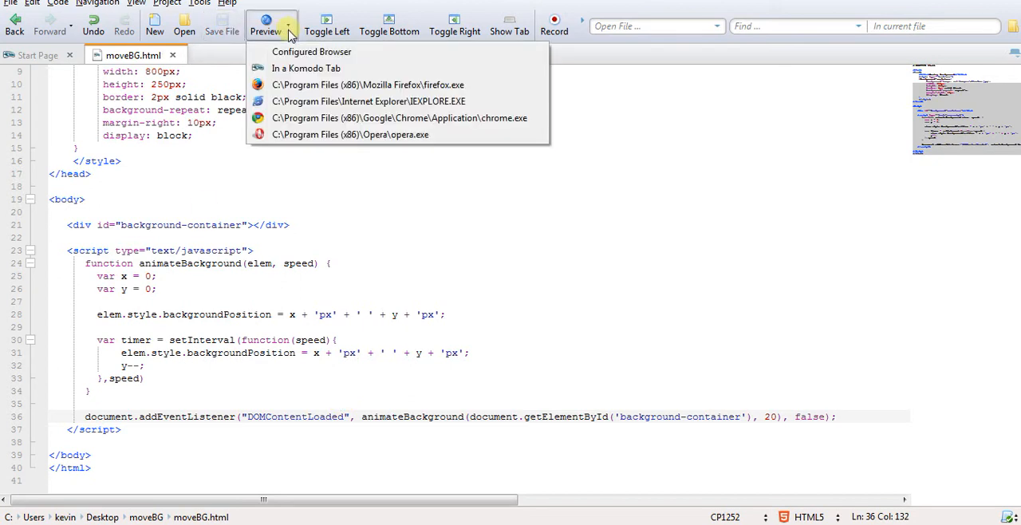
click(367, 85)
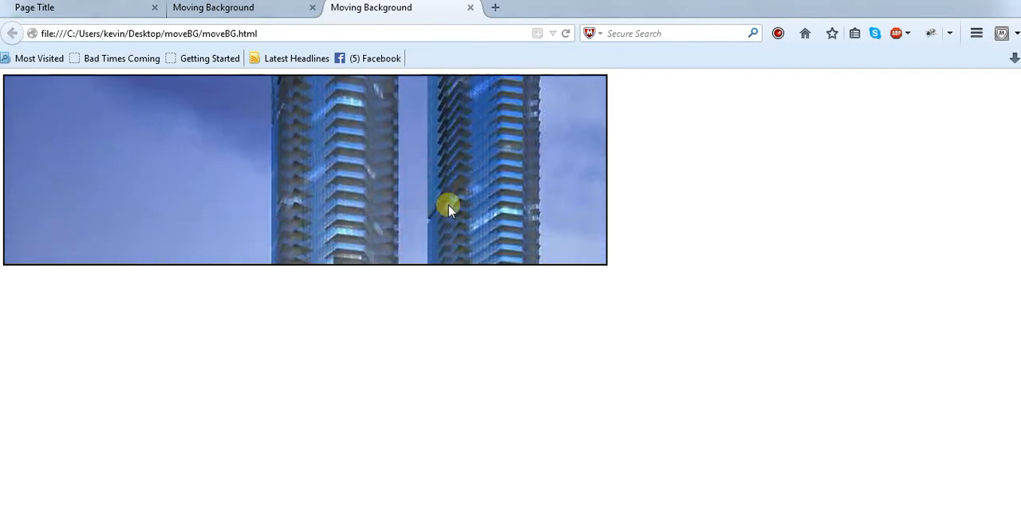
mouse_move(407, 419)
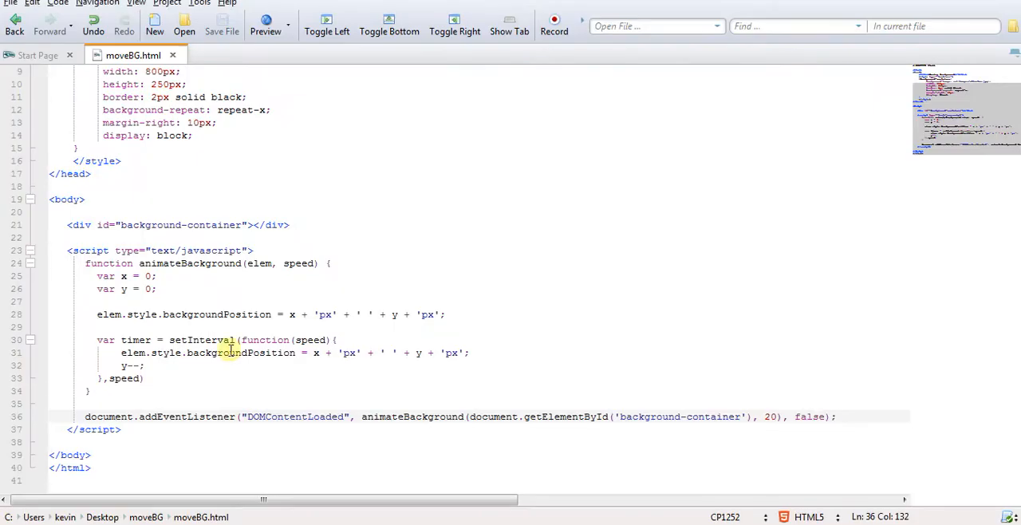
Step: Start y at -1400 and change y-- to y++ in the timer
click(160, 276)
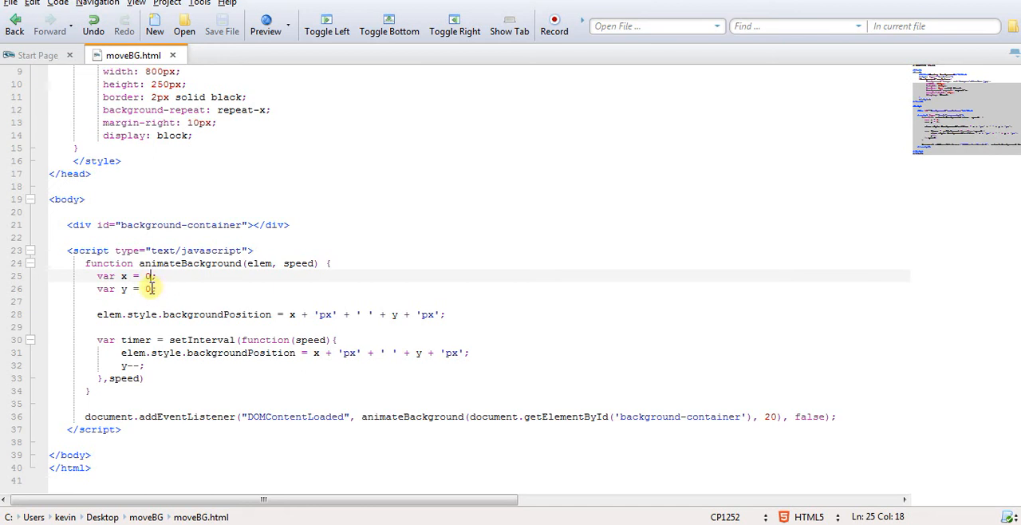
click(150, 289)
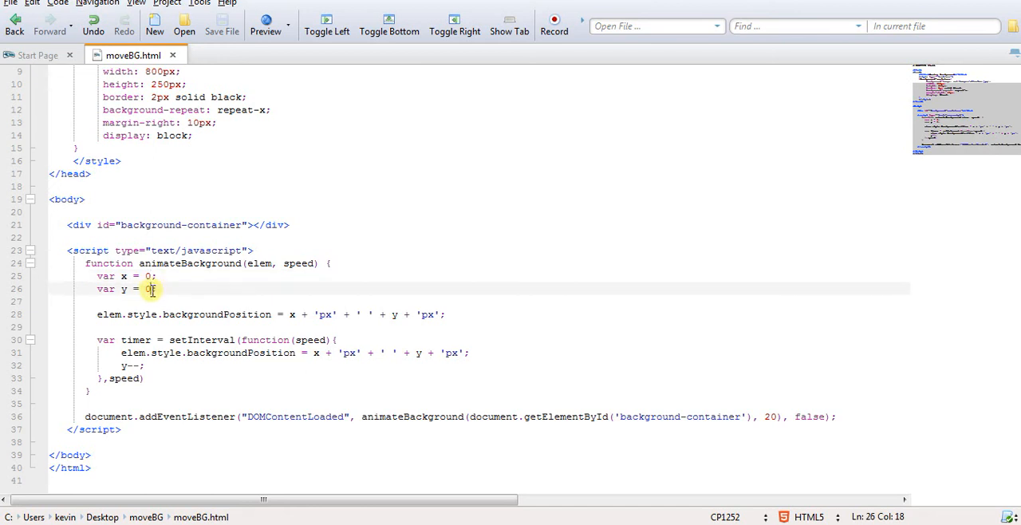
key(Backspace)
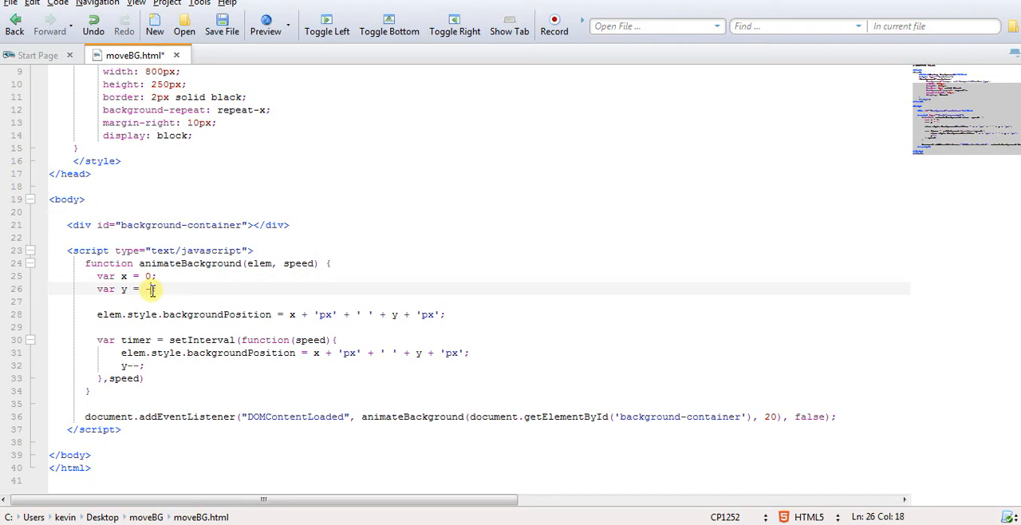
text(-1700;)
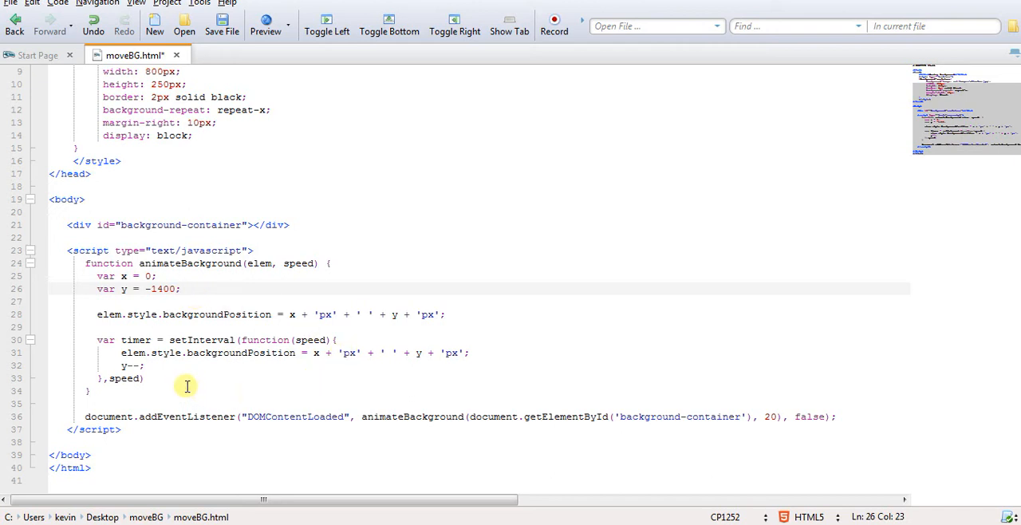
mouse_move(203, 269)
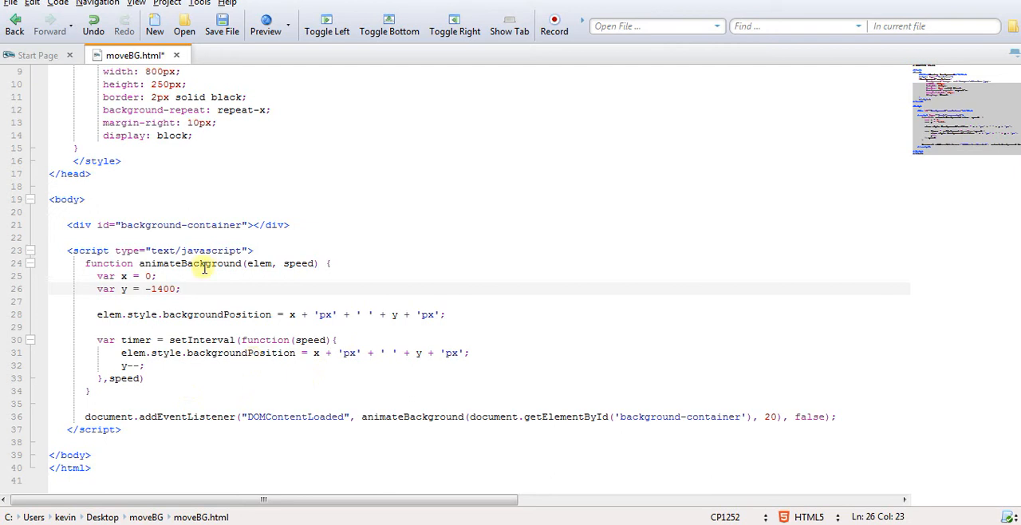
click(222, 20)
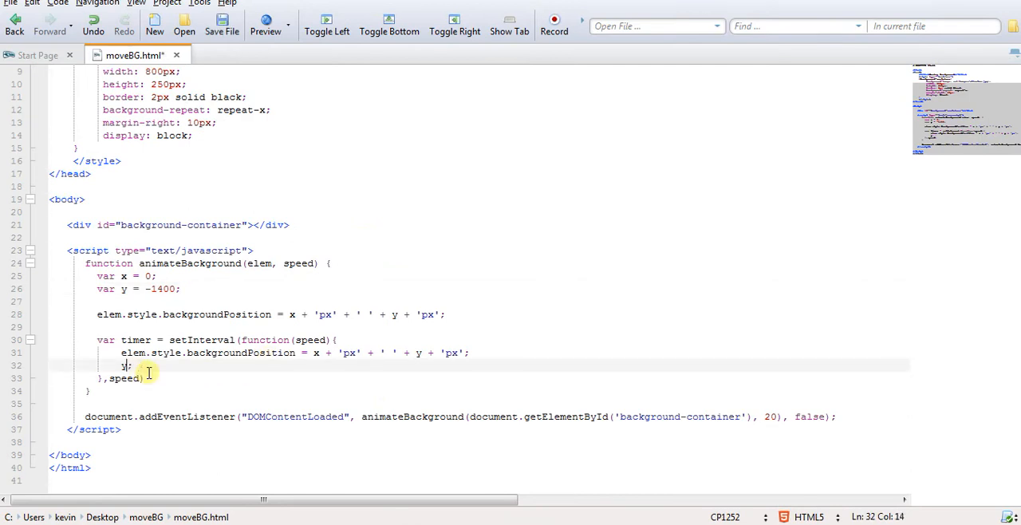
text(++)
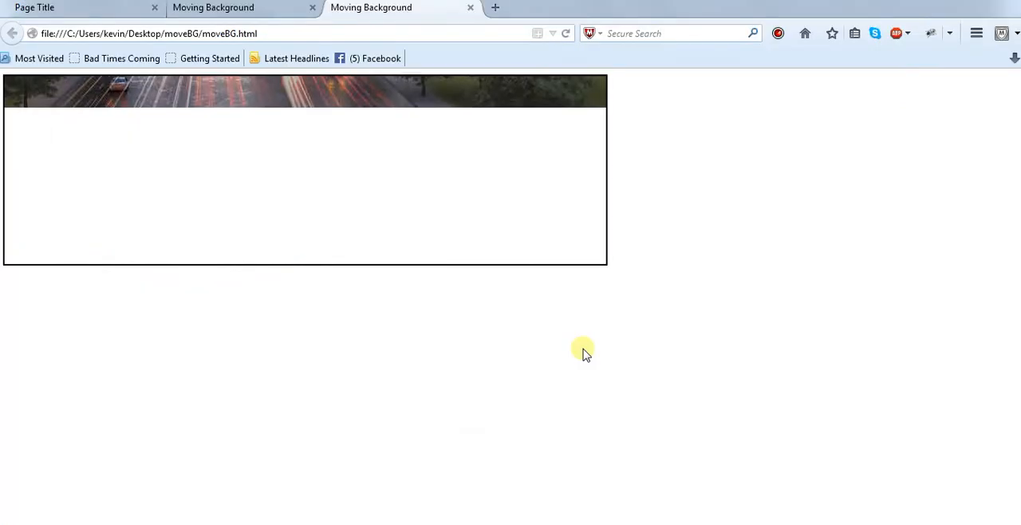
mouse_move(531, 221)
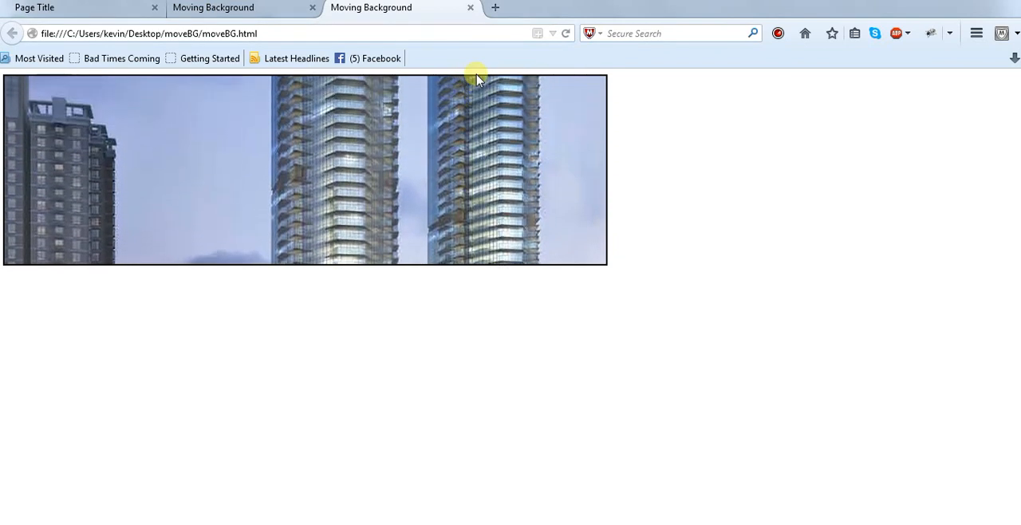
mouse_move(706, 160)
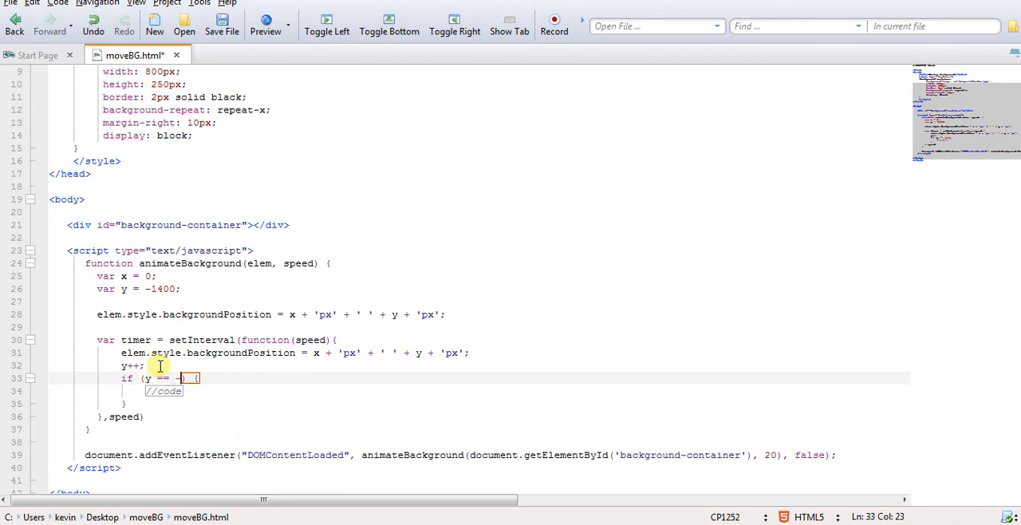
Step: Add if (y == -220) { clearInterval(timer); } after y++
text(220)
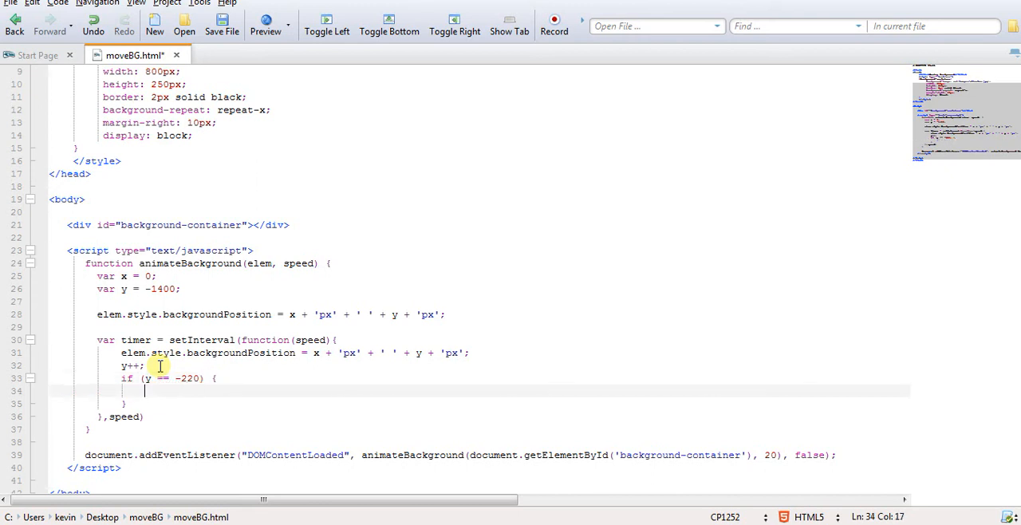
text(clearInterval)
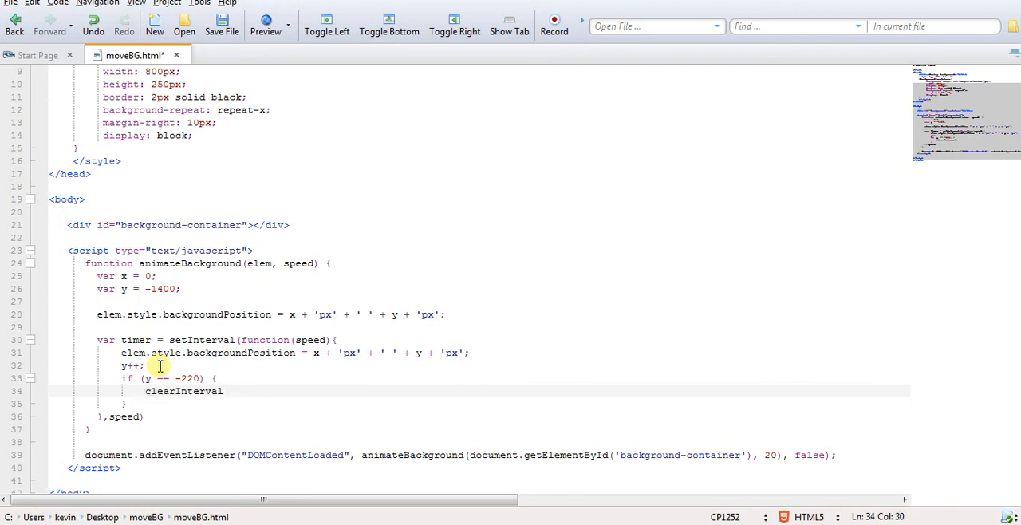
text((timer)
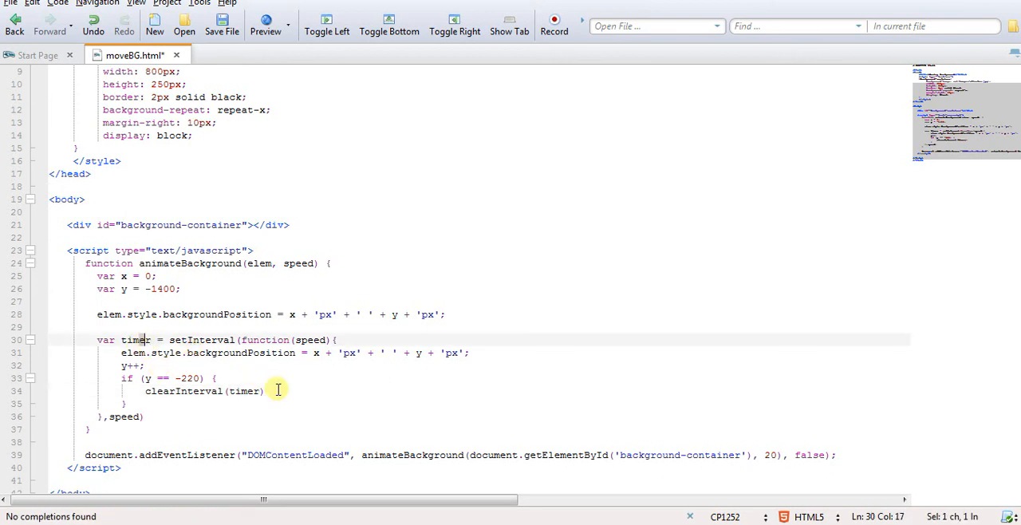
Step: Save the file and lower the speed argument from 20
click(222, 25)
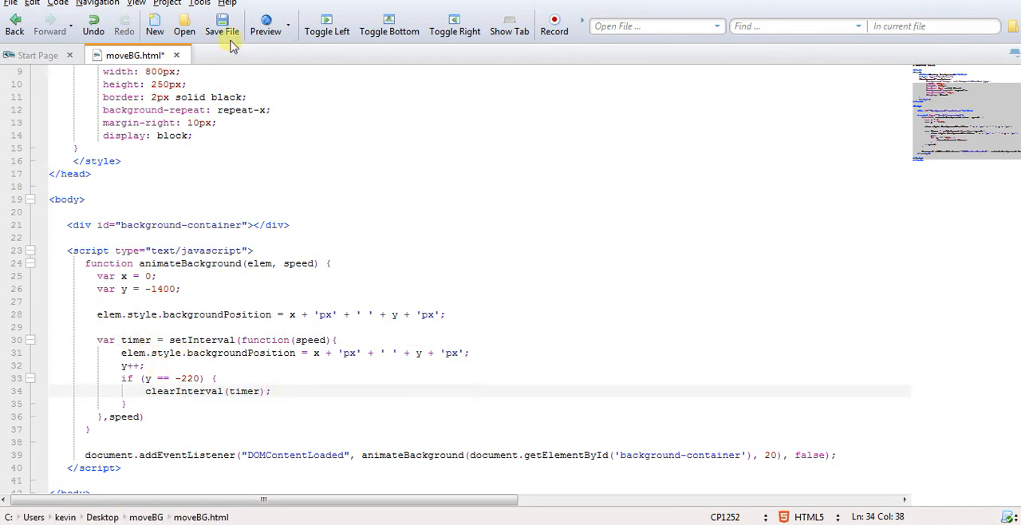
click(221, 25)
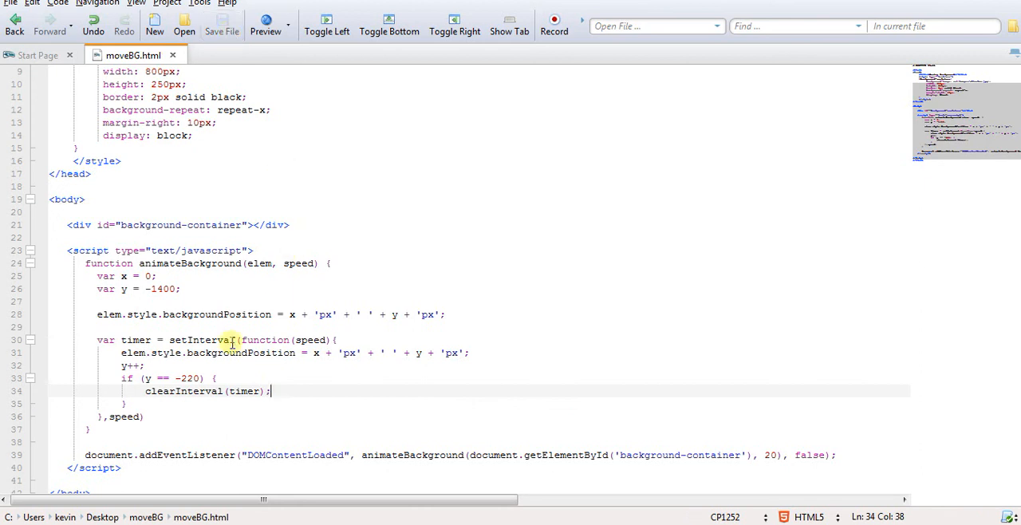
mouse_move(771, 455)
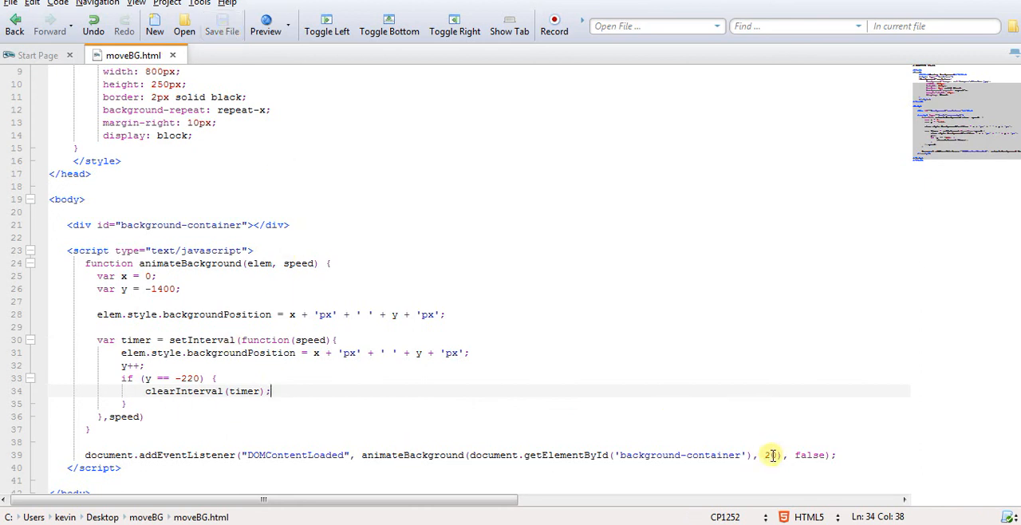
text(0)
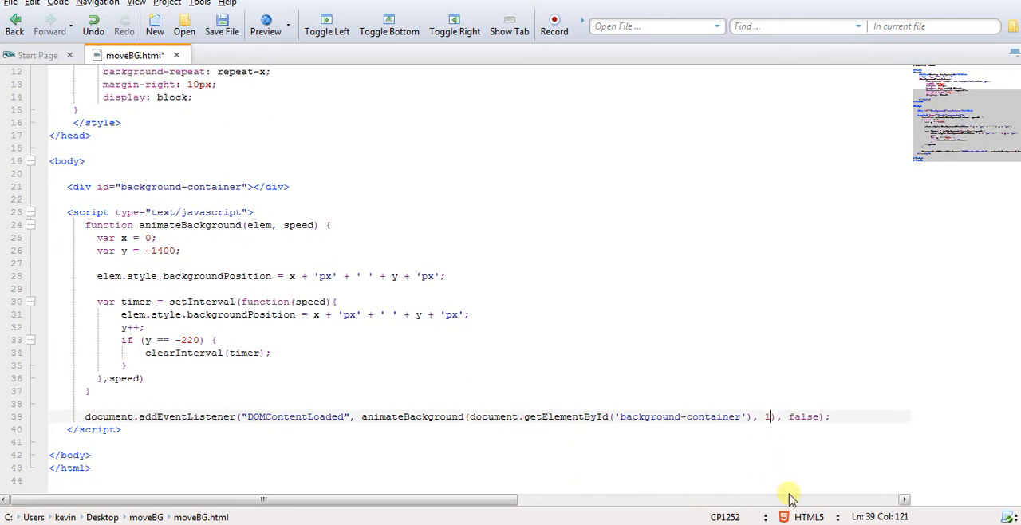
text(5)
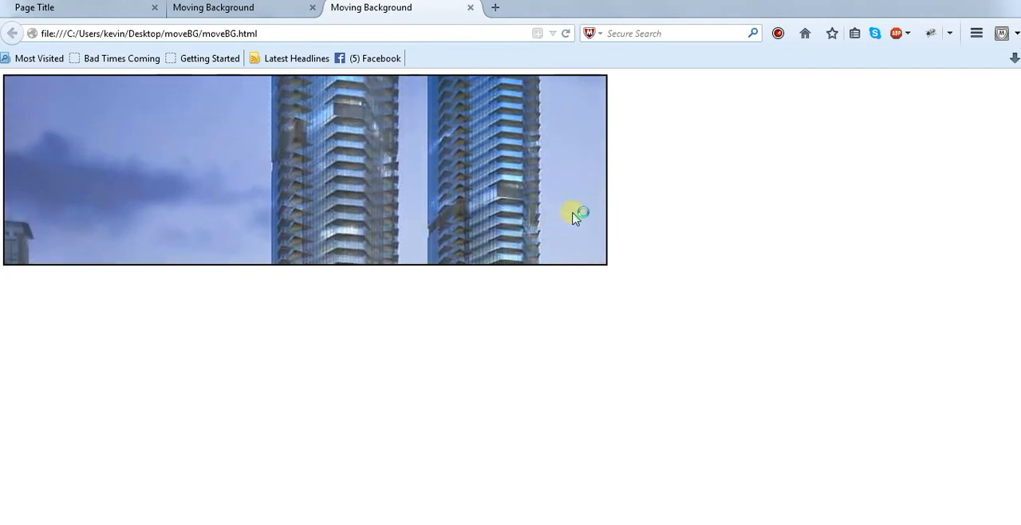
mouse_move(680, 281)
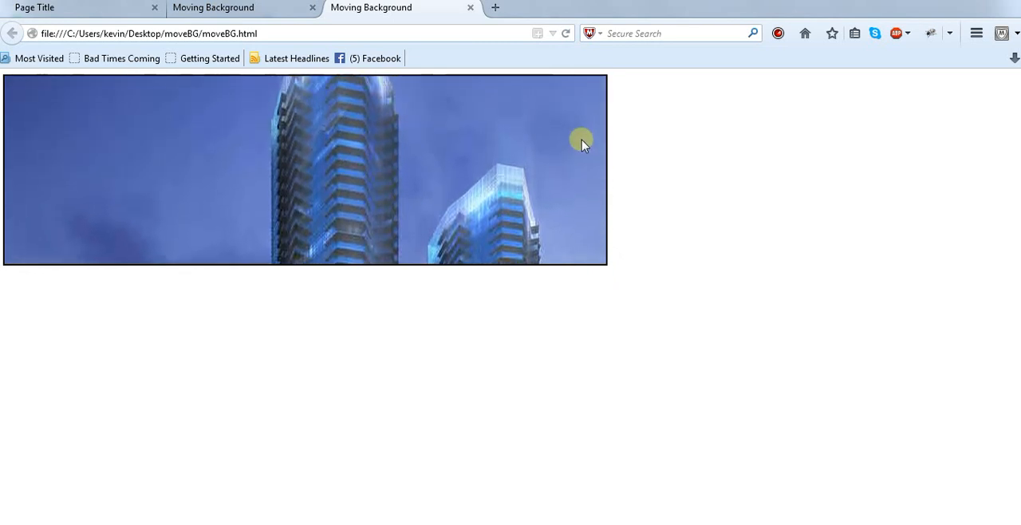
mouse_move(415, 131)
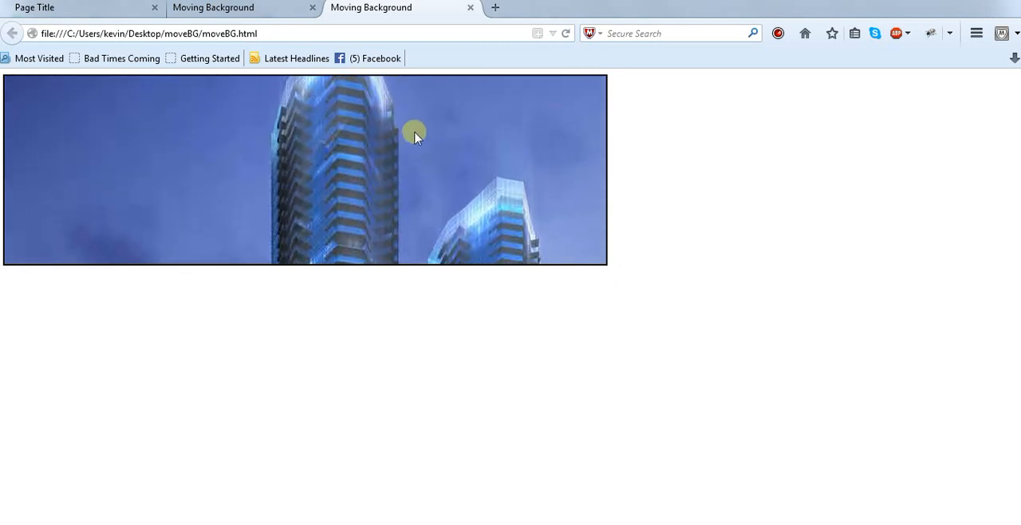
mouse_move(546, 332)
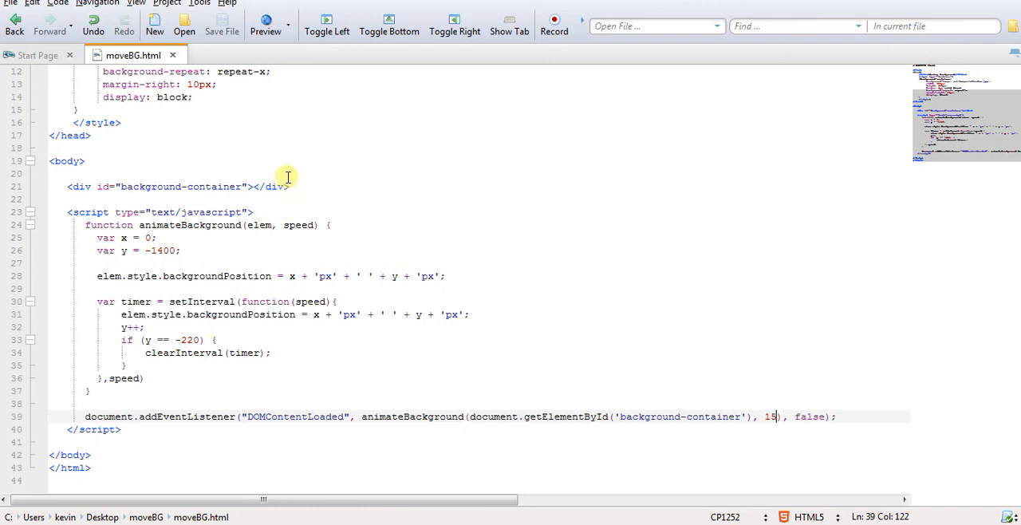
Step: Switch the background to images/snowScene.jpg and start y at -50
scroll(up, 3)
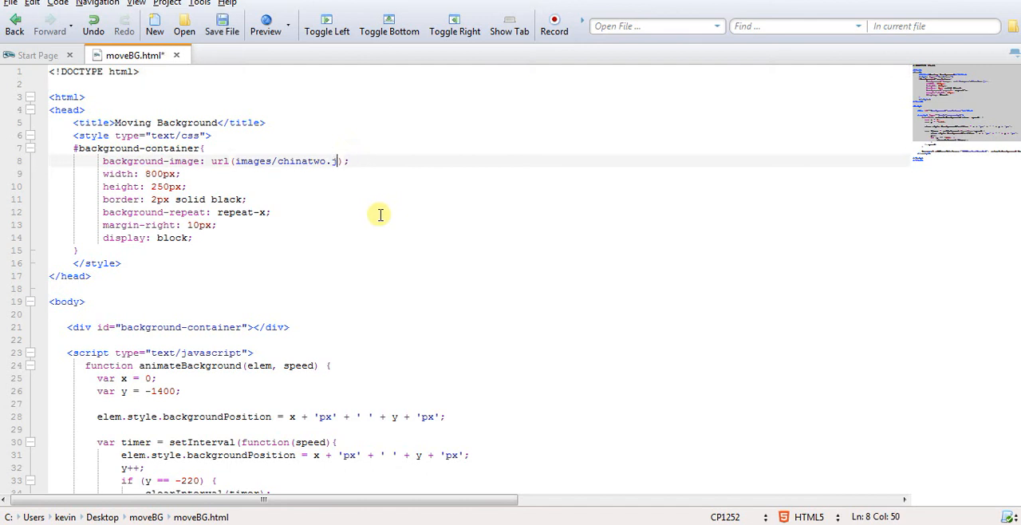
key(BackSpace)
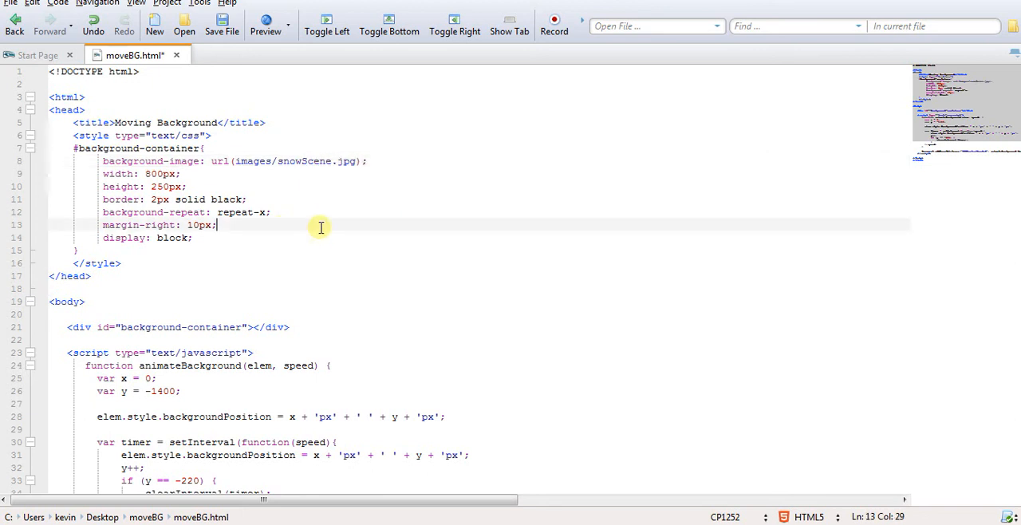
scroll(down, 3)
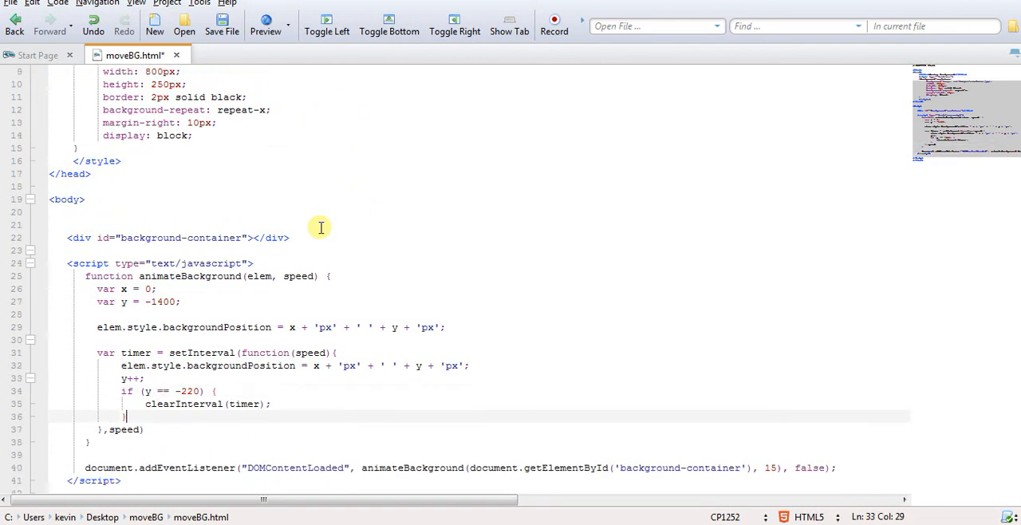
scroll(down, 3)
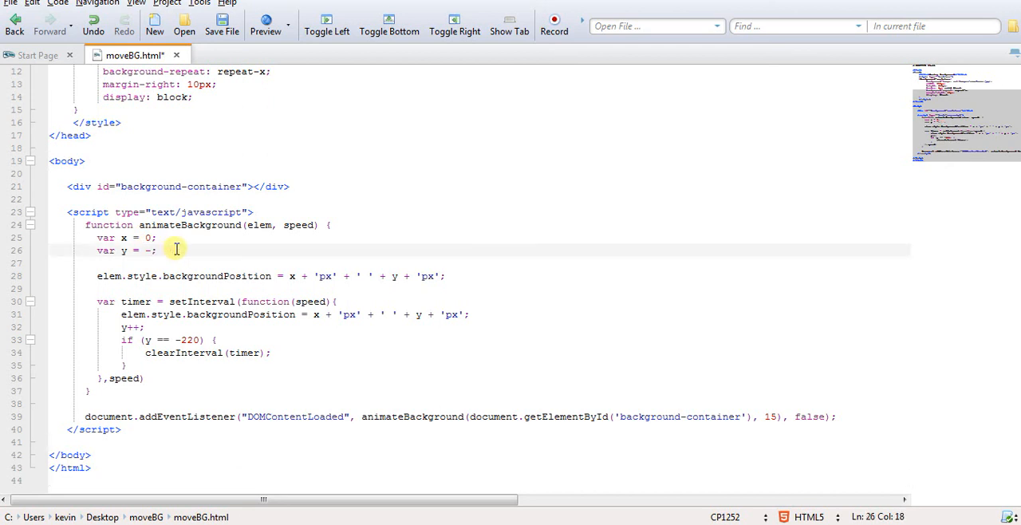
text(50)
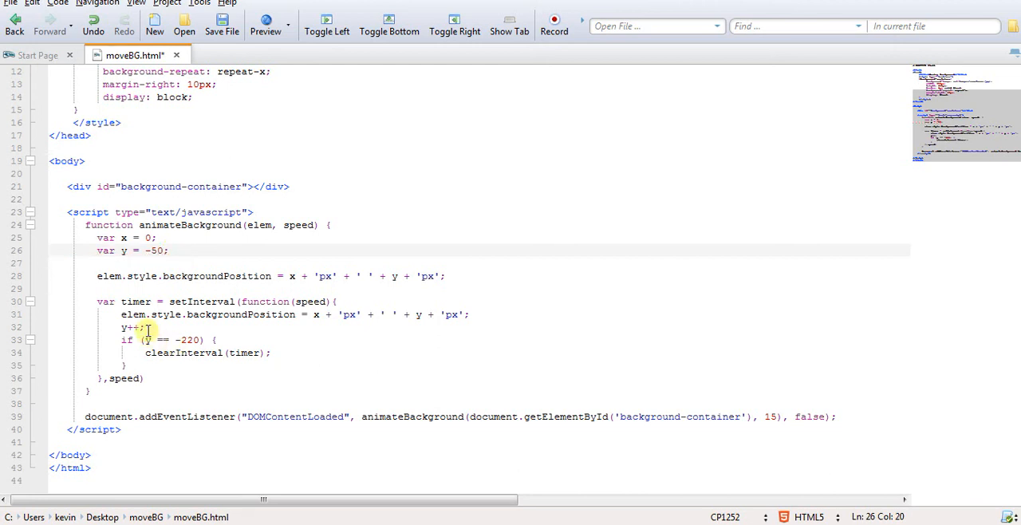
Step: Replace y++ with x--, stop when x == -600, save, and preview in the browser
click(142, 327)
text(x--;)
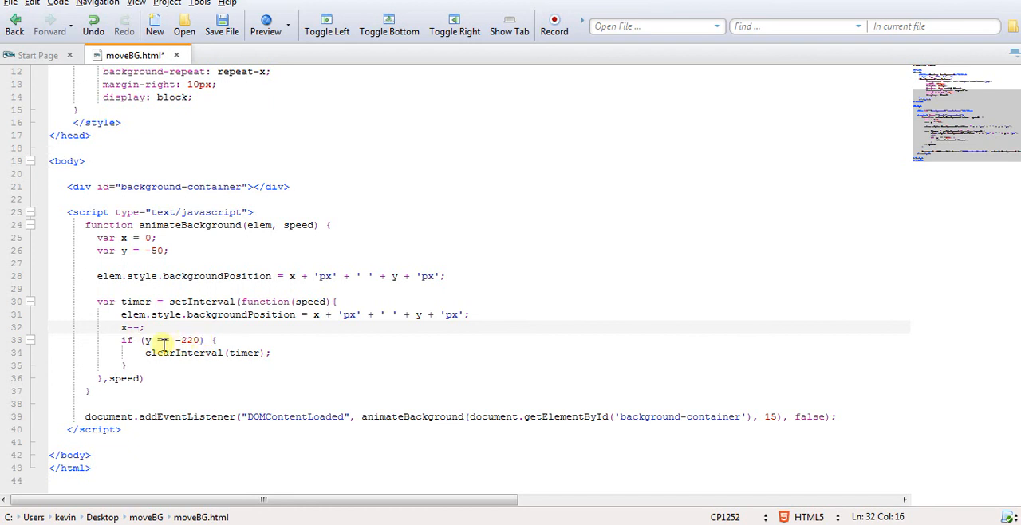
click(151, 339)
text(x)
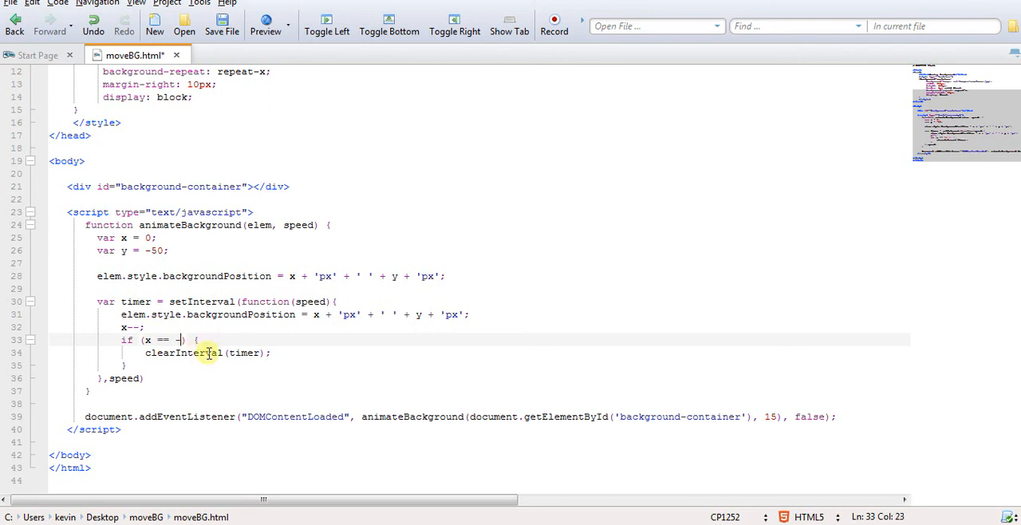
text(600)
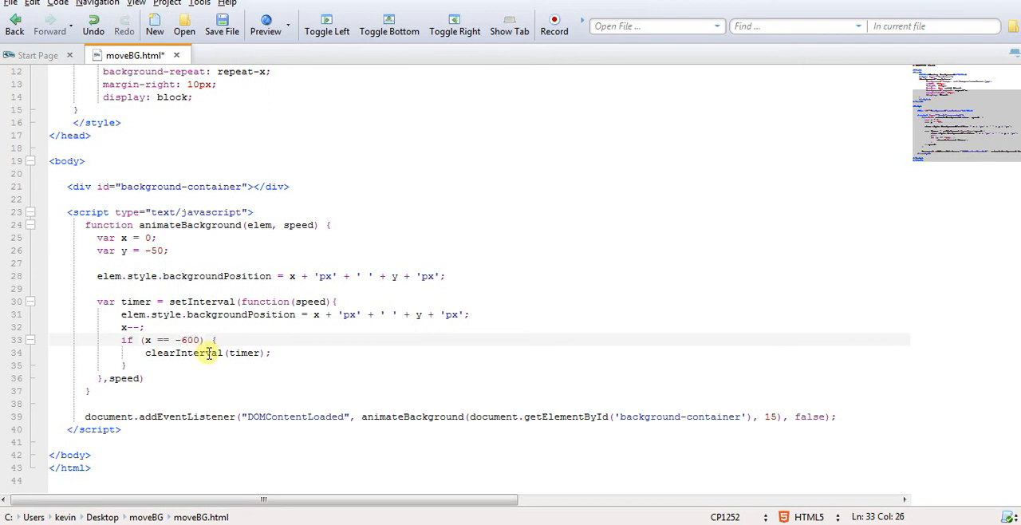
click(221, 20)
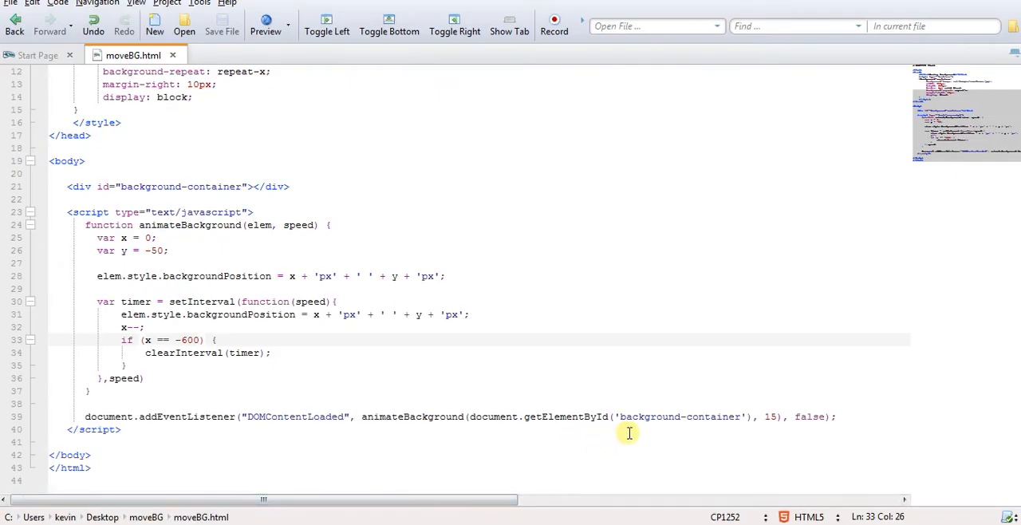
right_click(606, 223)
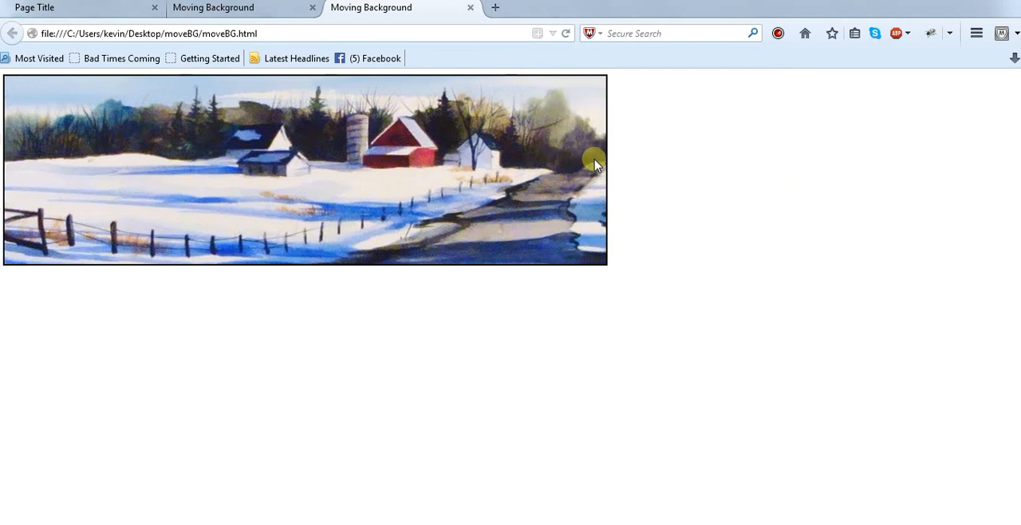
mouse_move(720, 154)
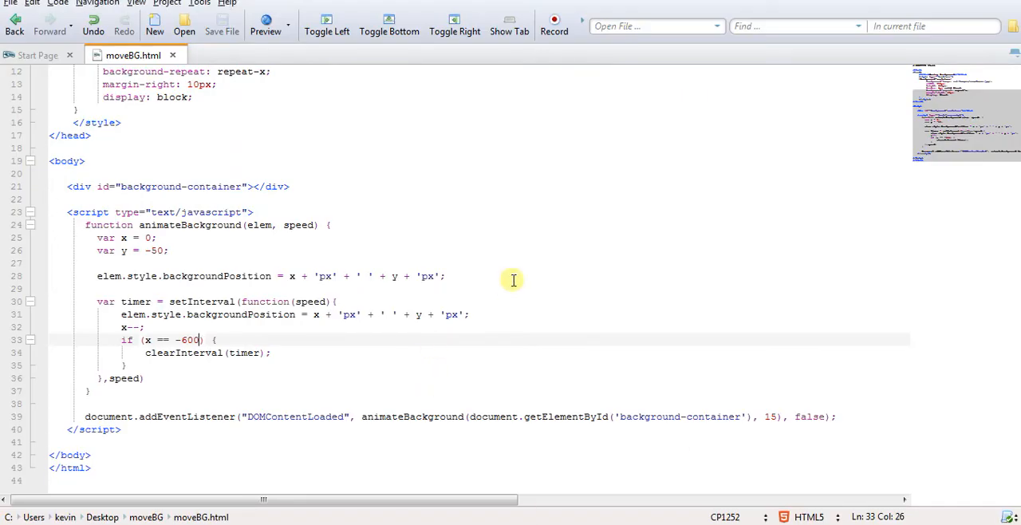
click(364, 224)
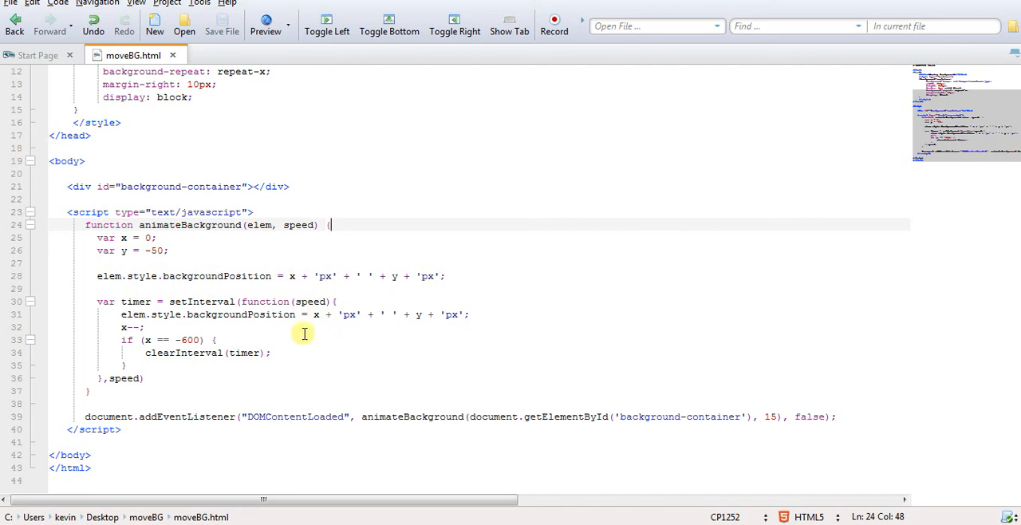
mouse_move(335, 415)
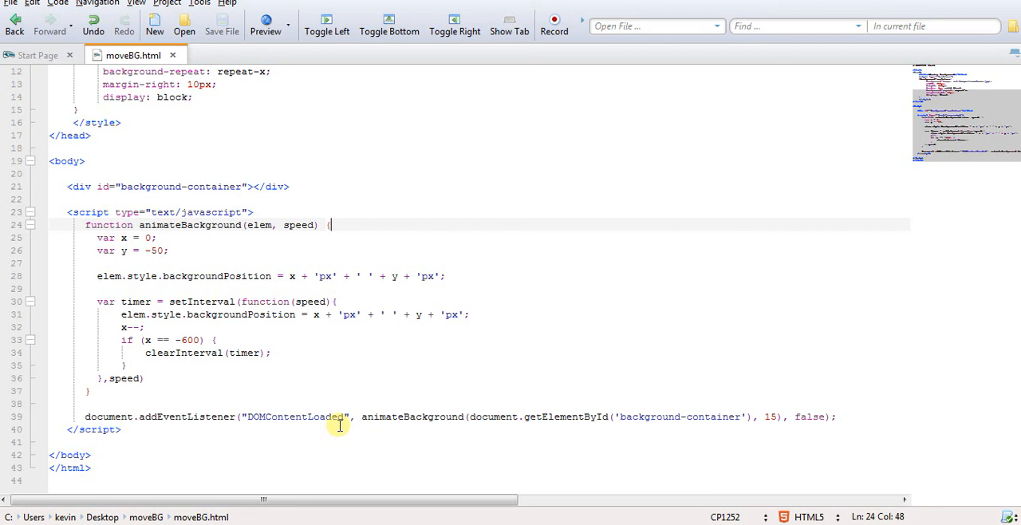
mouse_move(113, 176)
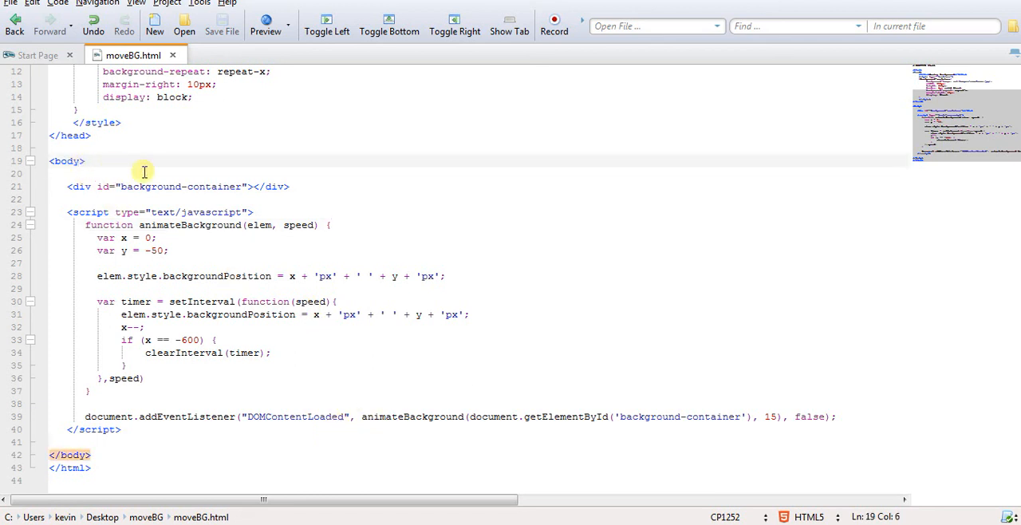
text(on)
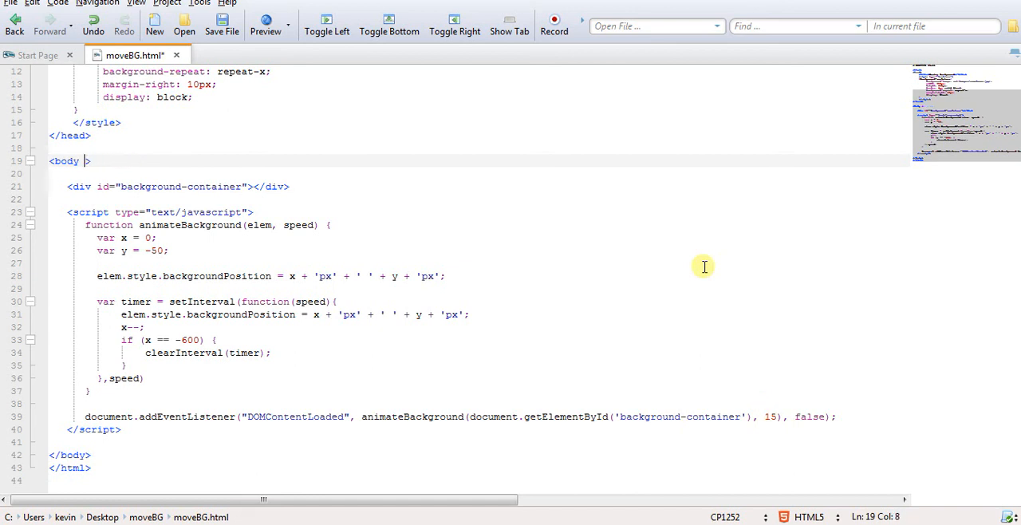
click(221, 26)
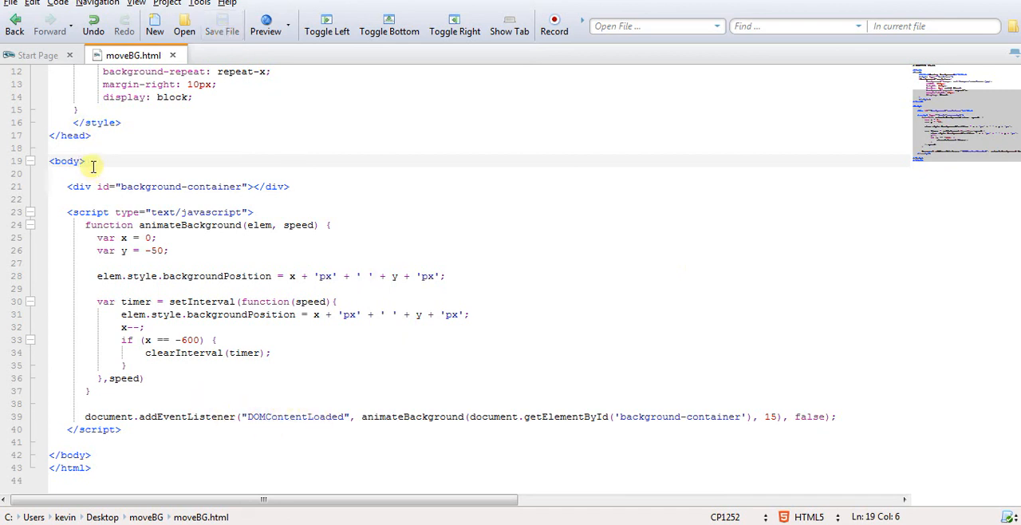
mouse_move(276, 429)
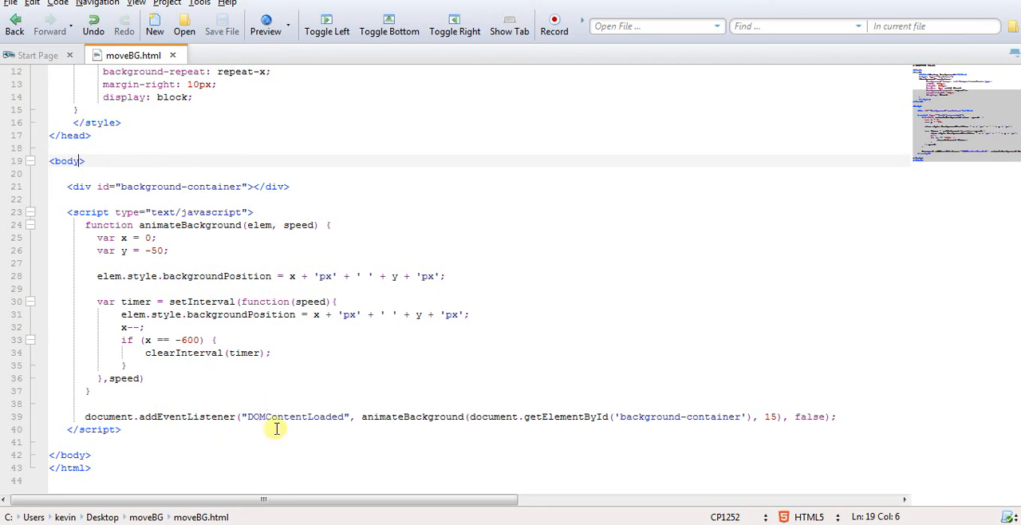
mouse_move(311, 412)
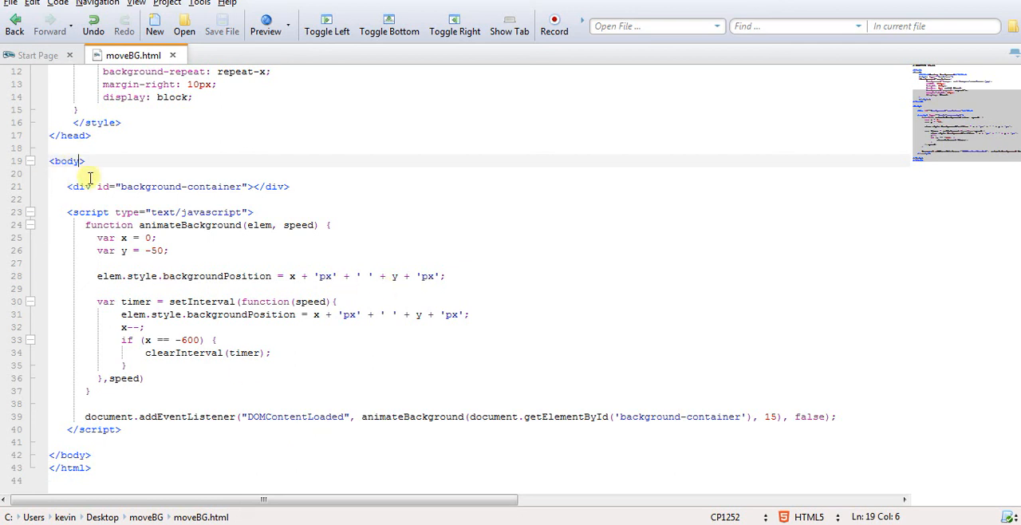
mouse_move(285, 406)
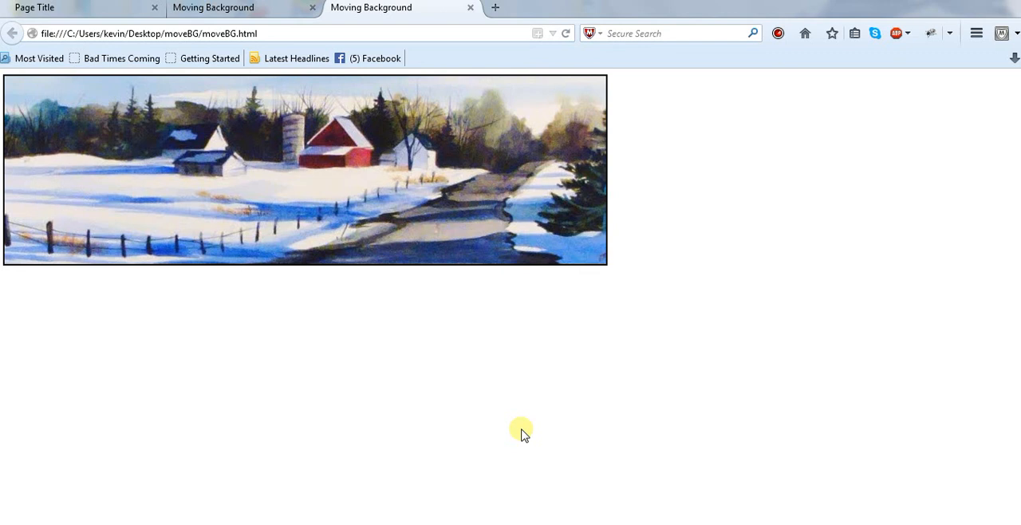
mouse_move(746, 341)
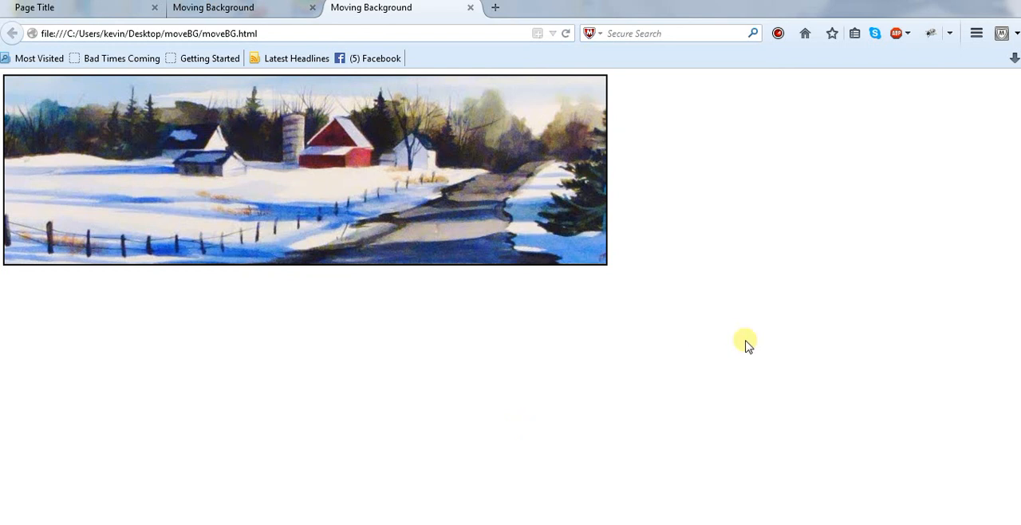
mouse_move(791, 485)
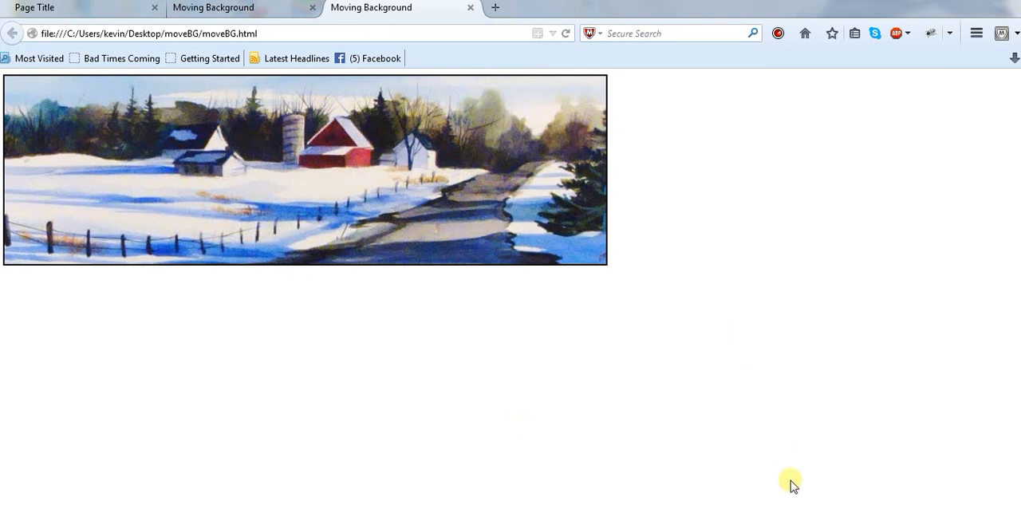